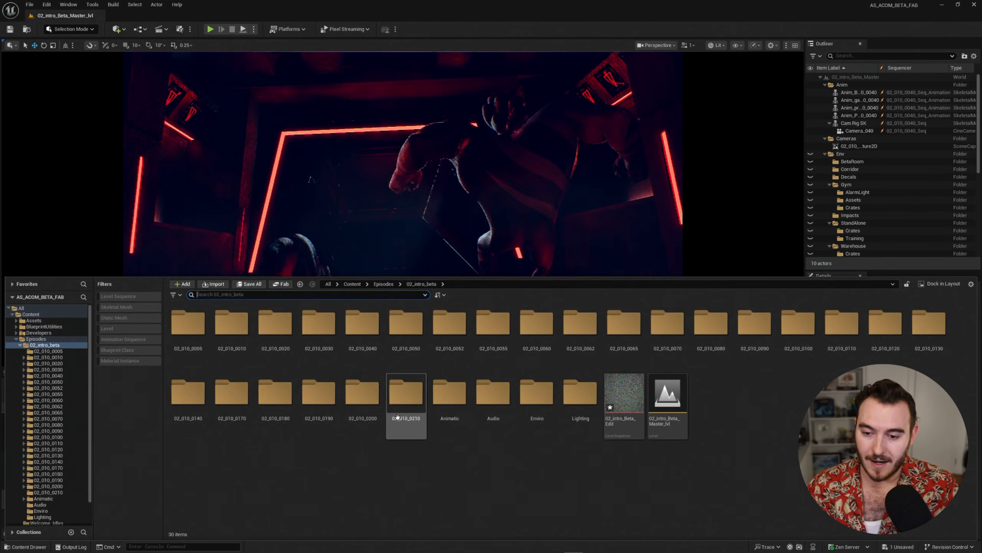
Create a new level from the Basic template with sky, lighting and floor
{"action": "left_click", "coordinate": [667, 393]}
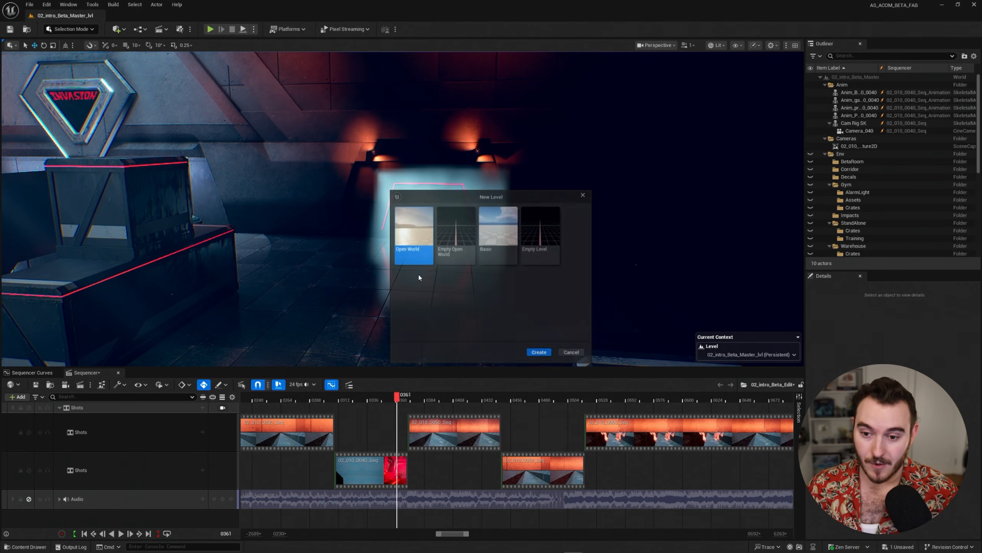
{"action": "left_click", "coordinate": [498, 232]}
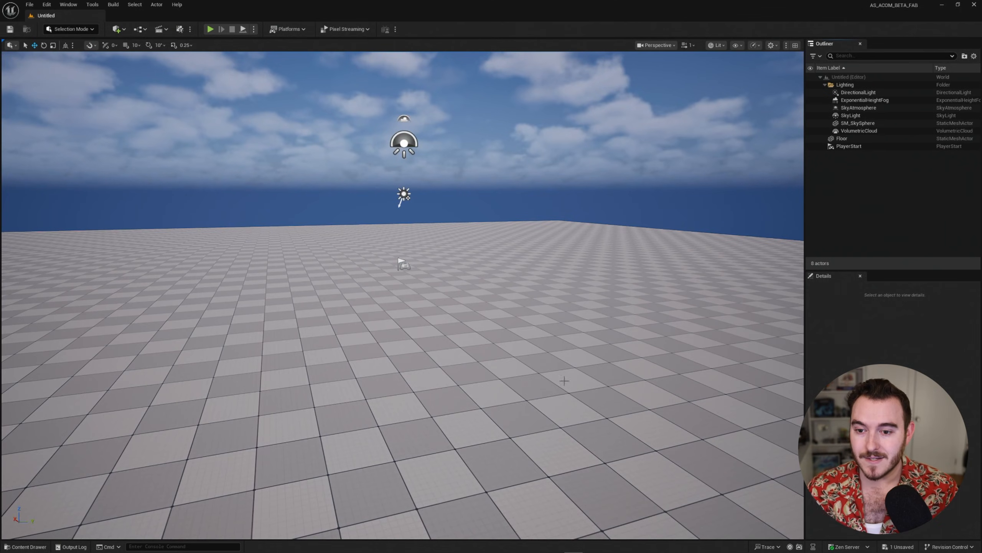
Open the 02_intro_Beta_Edit level sequence from the Content Drawer into Sequencer
{"action": "left_click", "coordinate": [26, 547]}
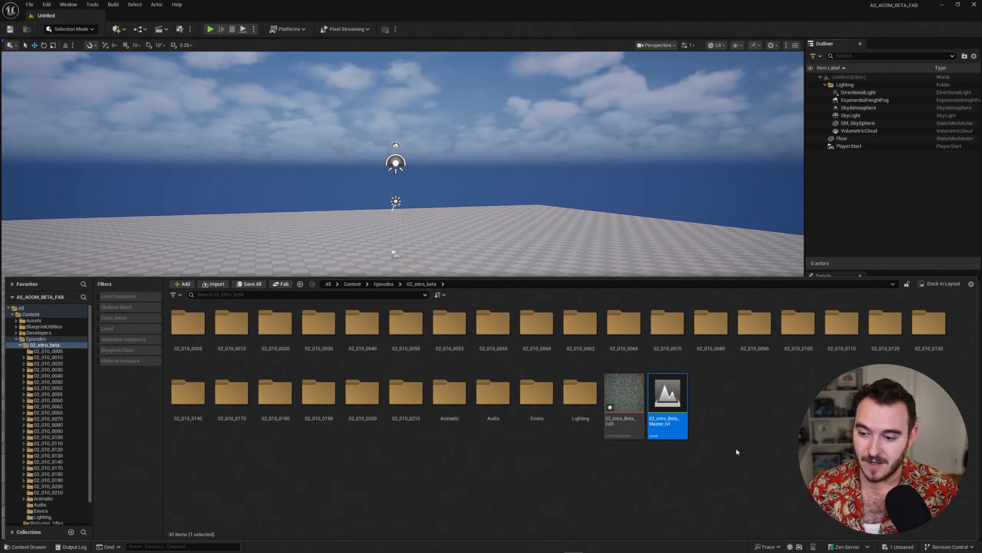
{"action": "left_click", "coordinate": [623, 393]}
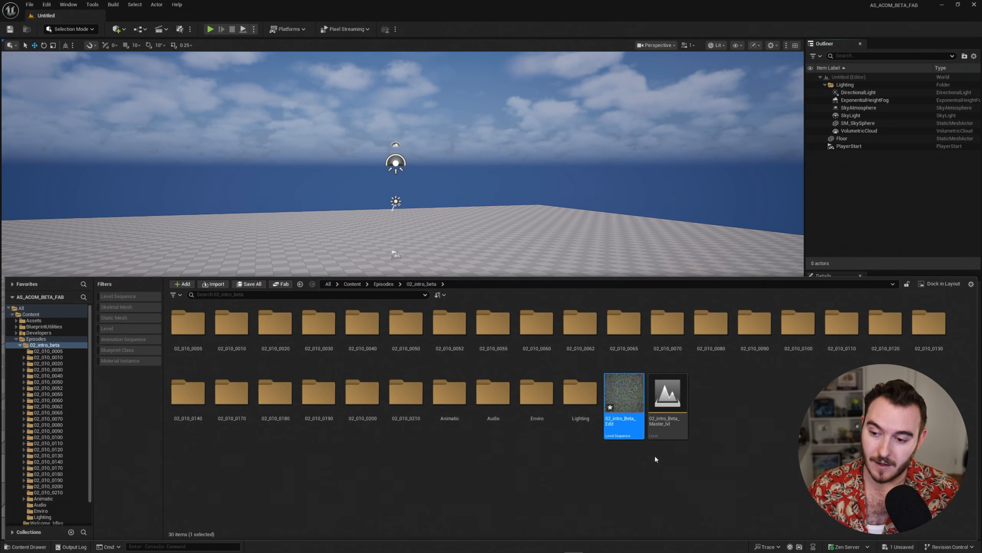
{"action": "double_click", "coordinate": [622, 392]}
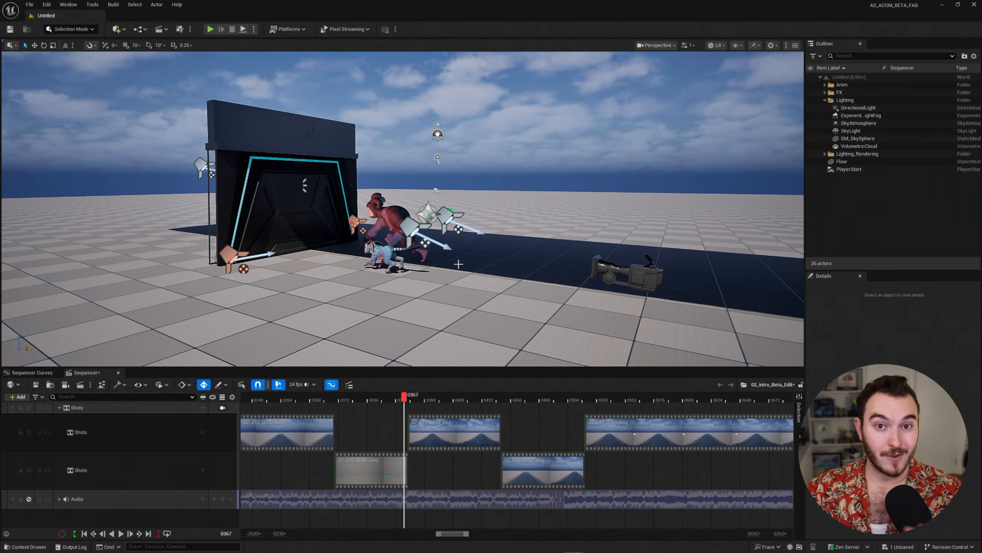
{"action": "mouse_move", "coordinate": [496, 215]}
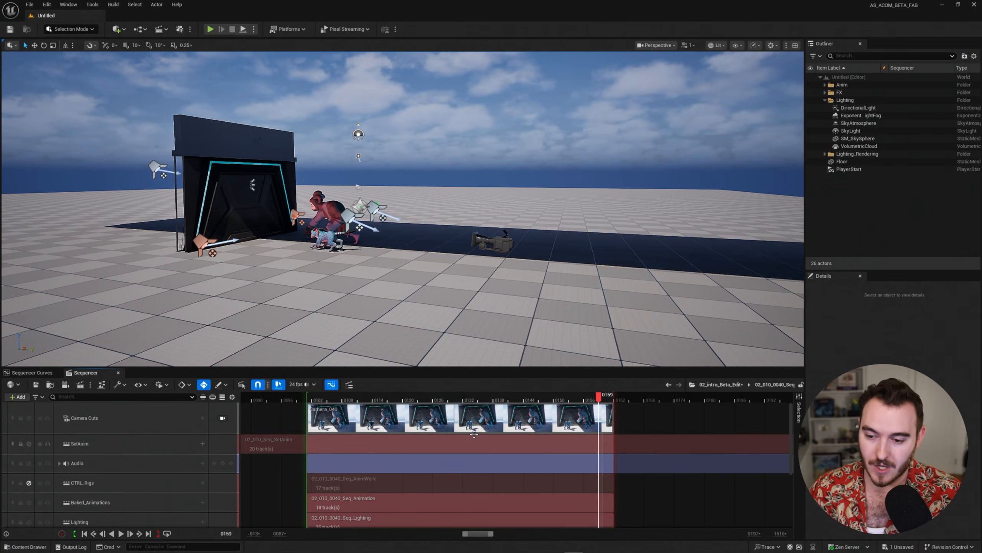
Scrub shot 0040, lock the viewport to Camera Cuts and enter the Baked_Animations subsequence
{"action": "left_click_drag", "start_coordinate": [599, 400], "coordinate": [307, 400]}
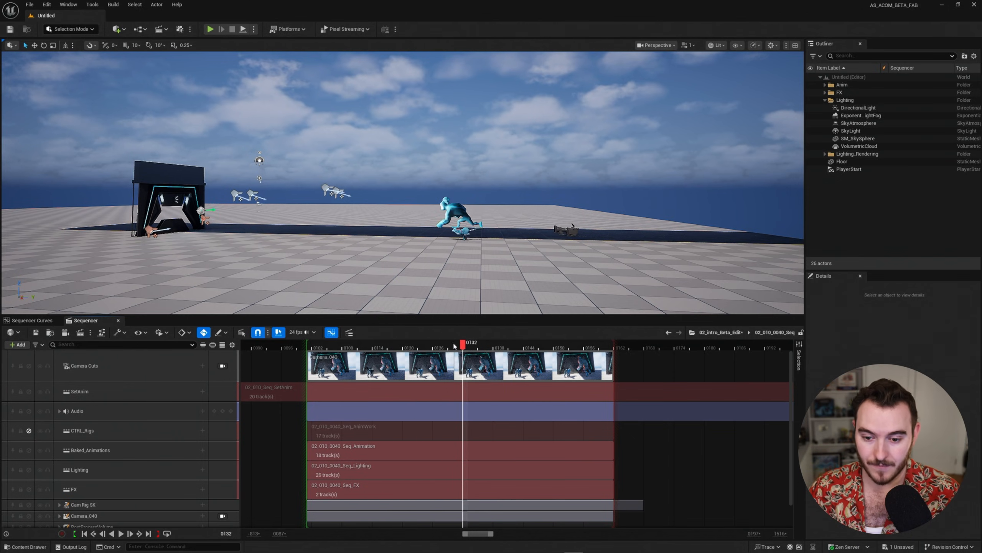
{"action": "left_click", "coordinate": [222, 366]}
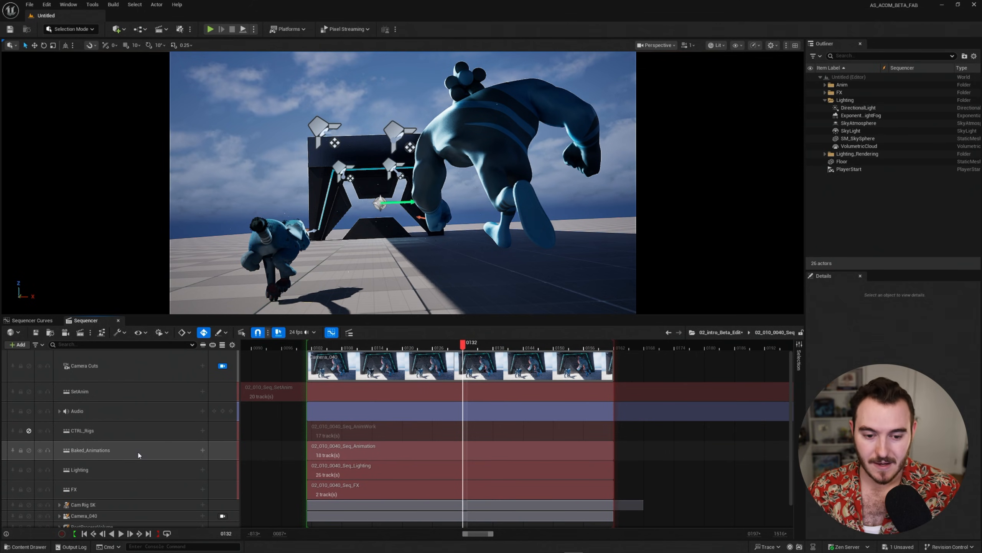
{"action": "left_click", "coordinate": [90, 450]}
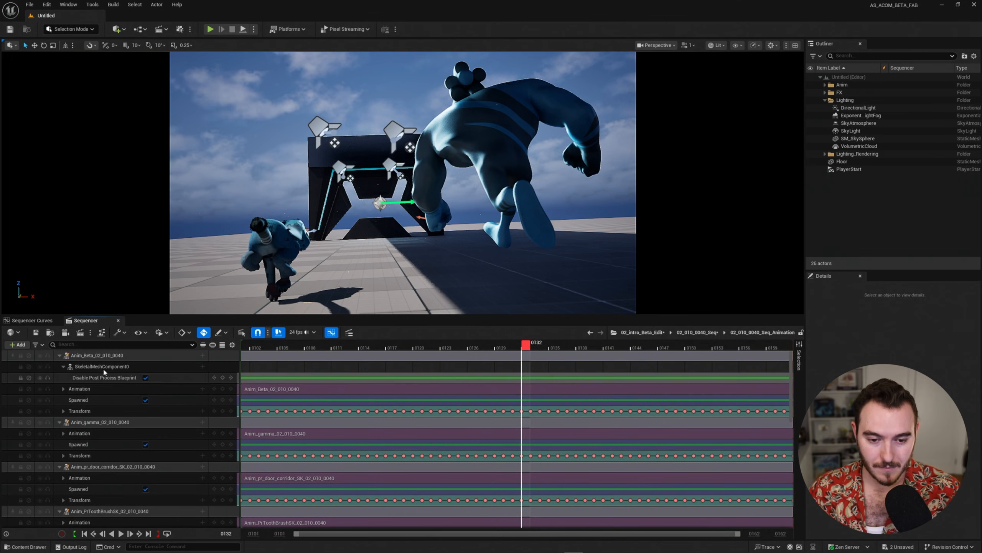
{"action": "left_click", "coordinate": [98, 355]}
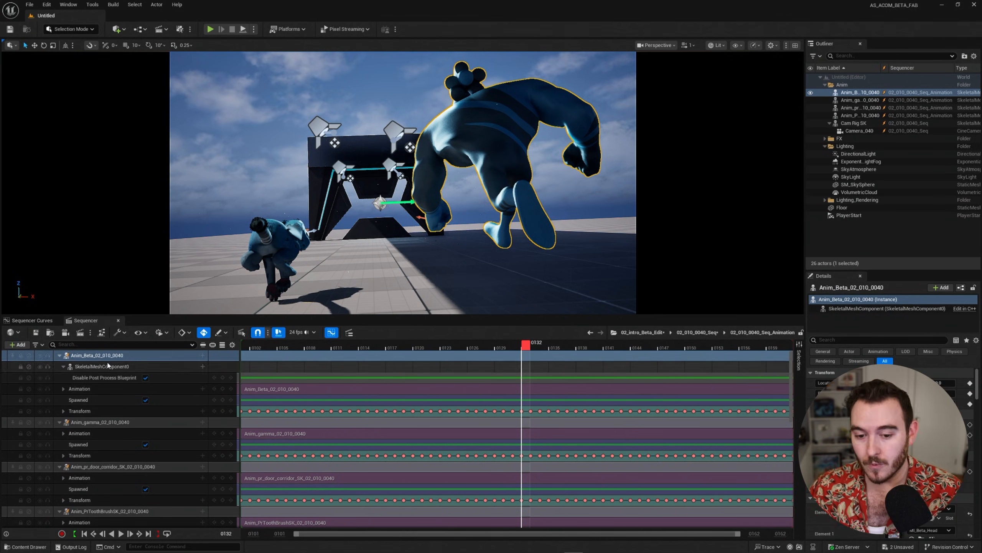
Select Anim_Beta's Animation track and scrub to preview Beta's run
{"action": "left_click", "coordinate": [80, 388]}
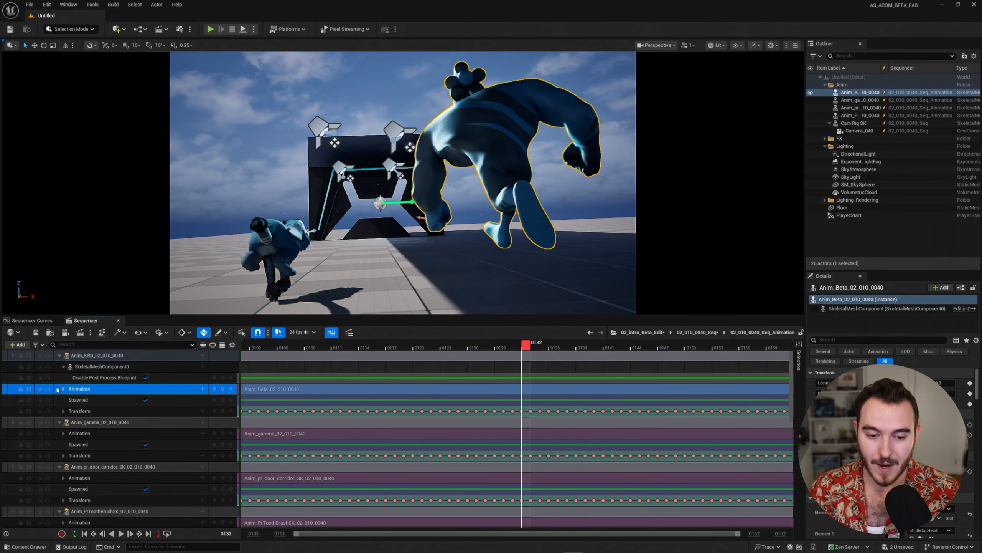
{"action": "left_click", "coordinate": [63, 388]}
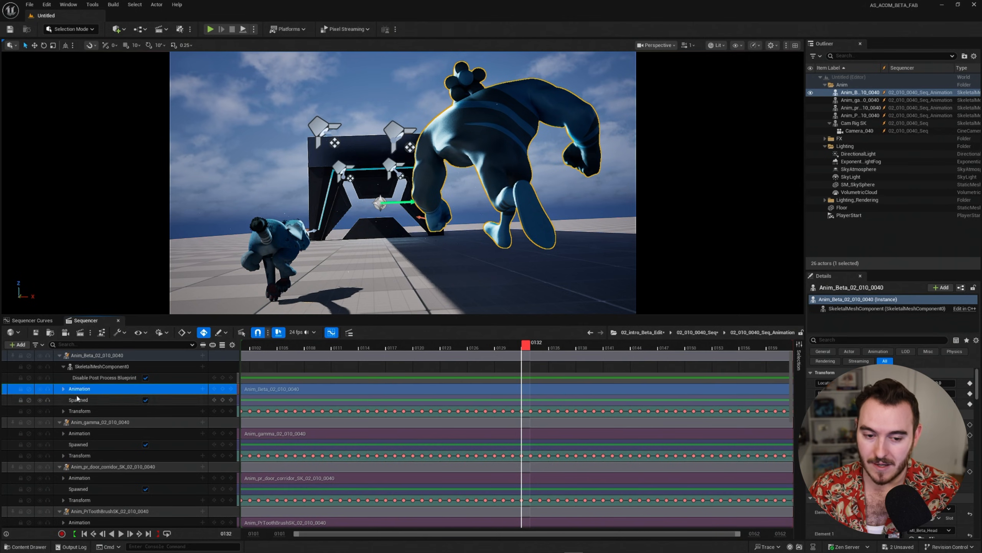
{"action": "left_click", "coordinate": [28, 388]}
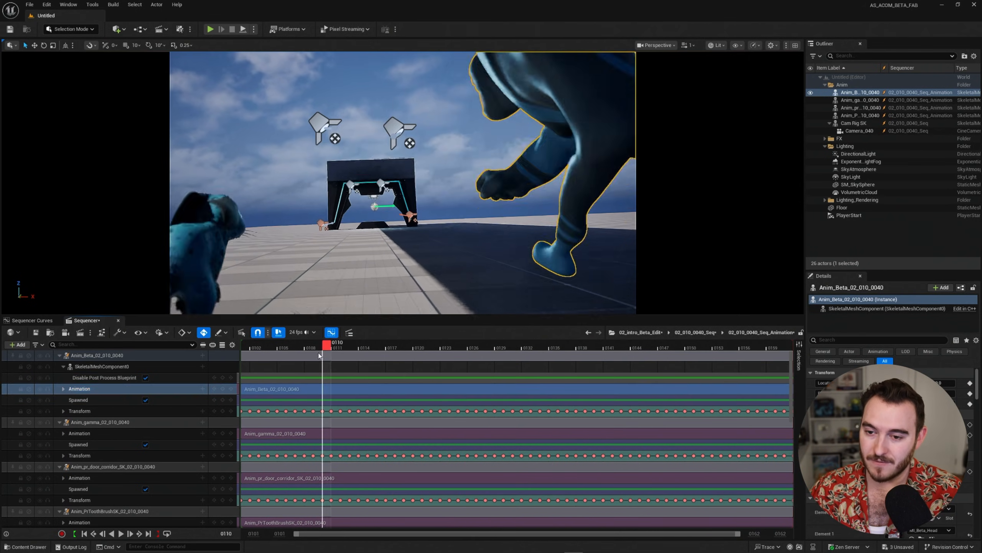
{"action": "left_click_drag", "start_coordinate": [325, 343], "coordinate": [549, 343]}
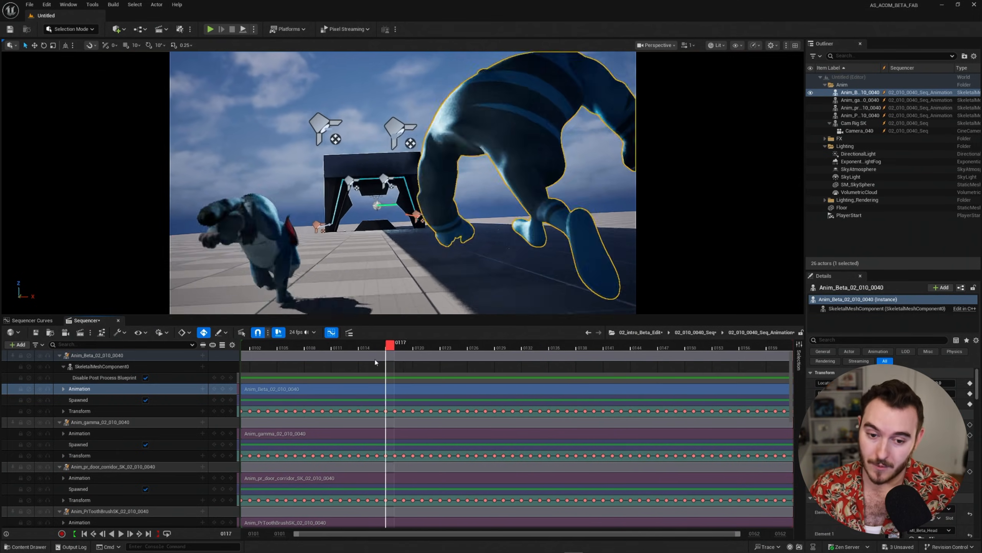
{"action": "left_click_drag", "start_coordinate": [387, 346], "coordinate": [359, 345]}
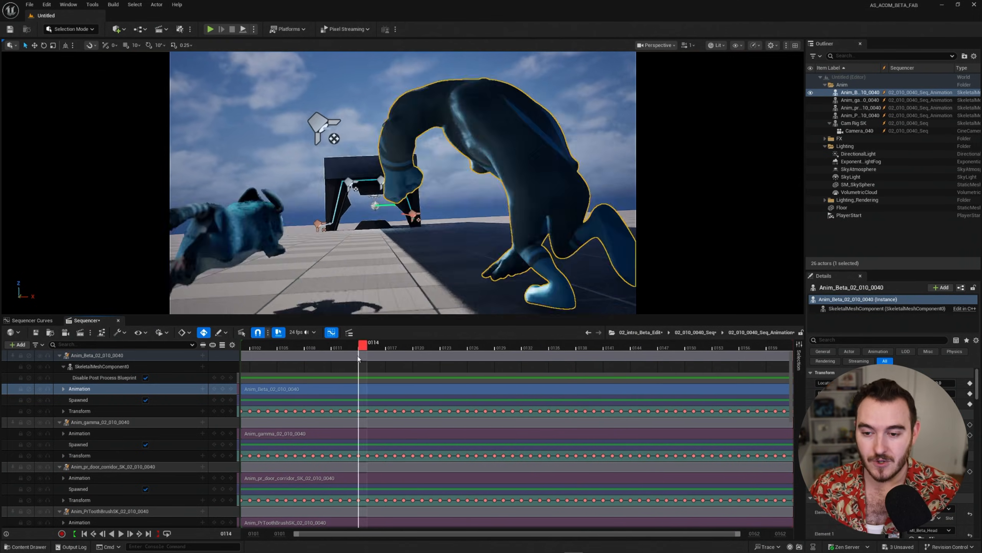
{"action": "left_click_drag", "start_coordinate": [360, 348], "coordinate": [350, 348]}
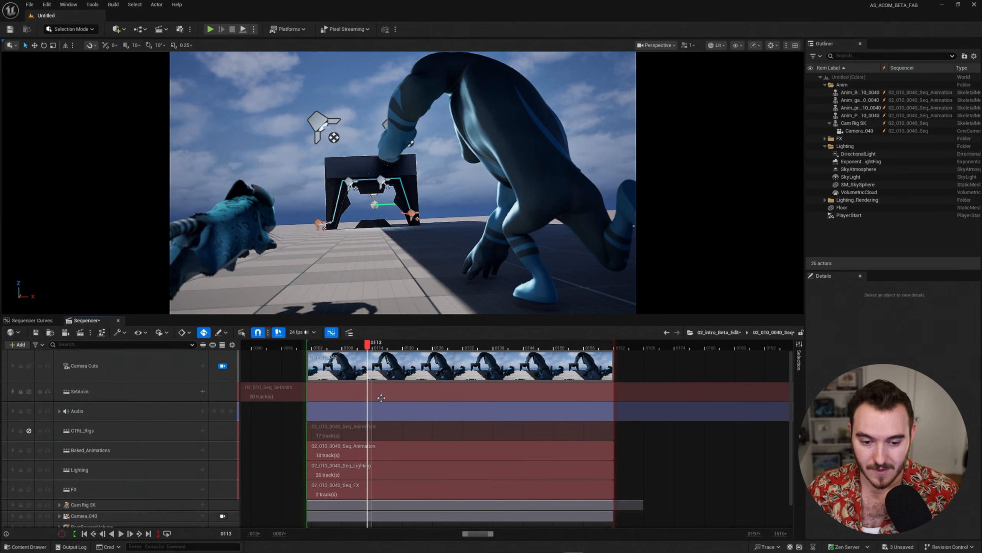
Deactivate Baked_Animations, activate CTRL_Rigs and scrub to preview the rigged characters
{"action": "left_click", "coordinate": [89, 450]}
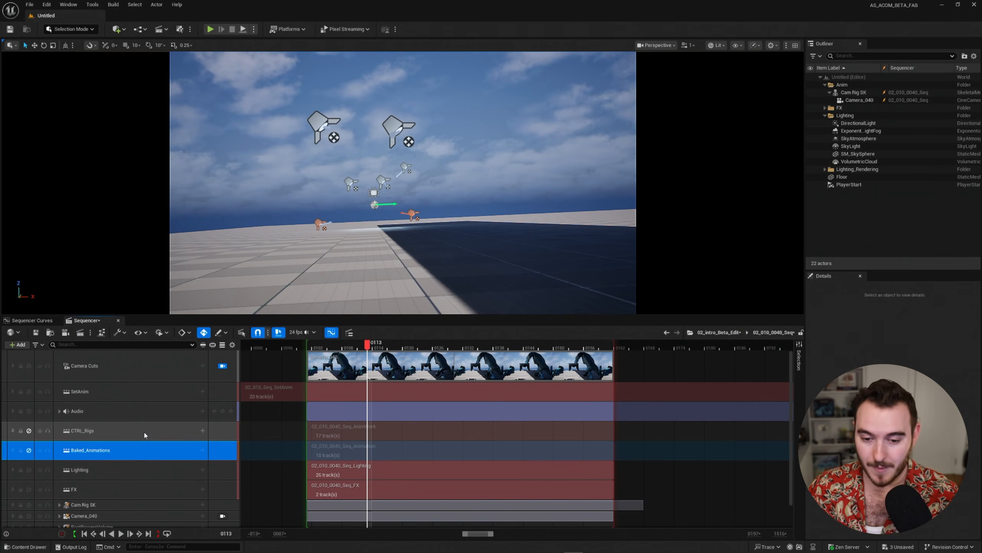
{"action": "left_click", "coordinate": [81, 431]}
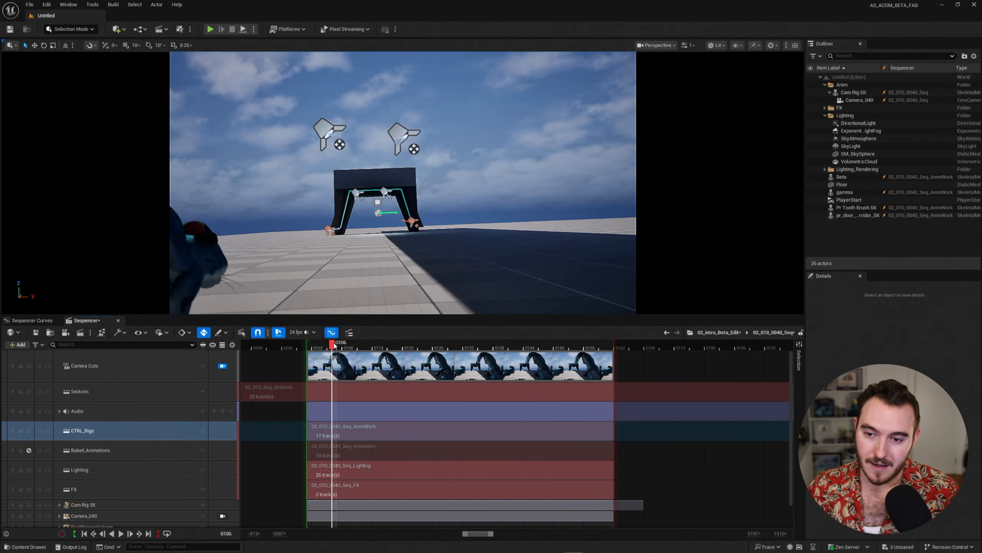
{"action": "left_click_drag", "start_coordinate": [332, 343], "coordinate": [534, 343]}
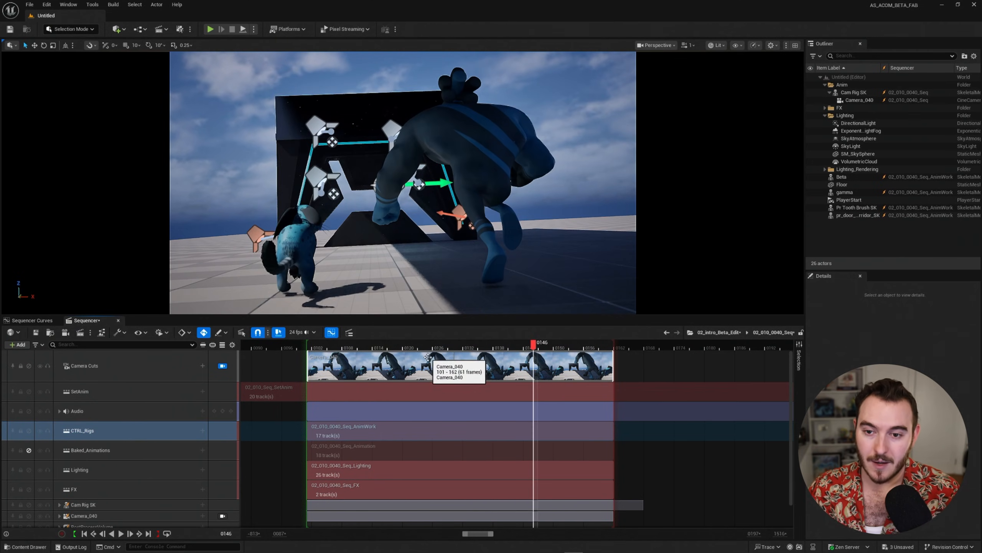
{"action": "left_click_drag", "start_coordinate": [540, 344], "coordinate": [525, 345]}
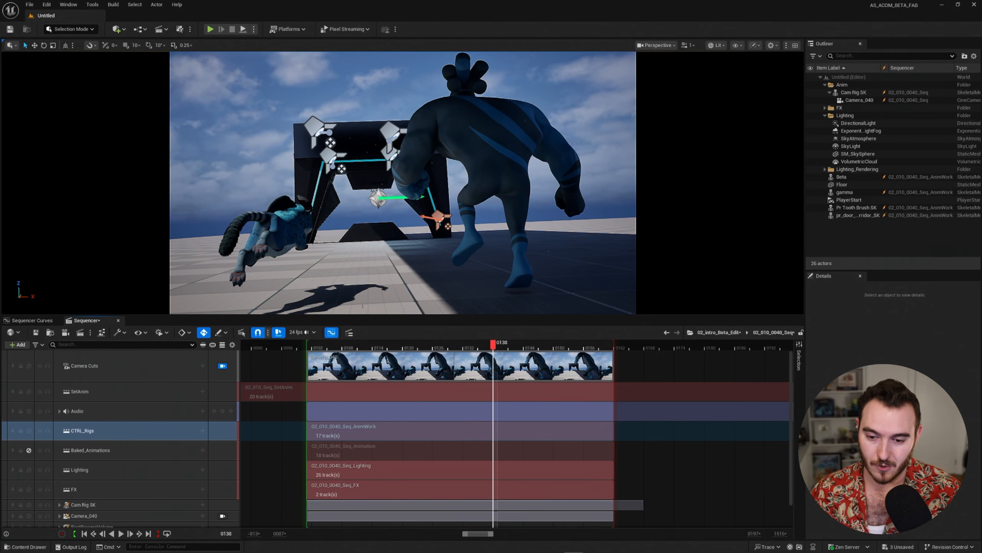
{"action": "mouse_move", "coordinate": [405, 431]}
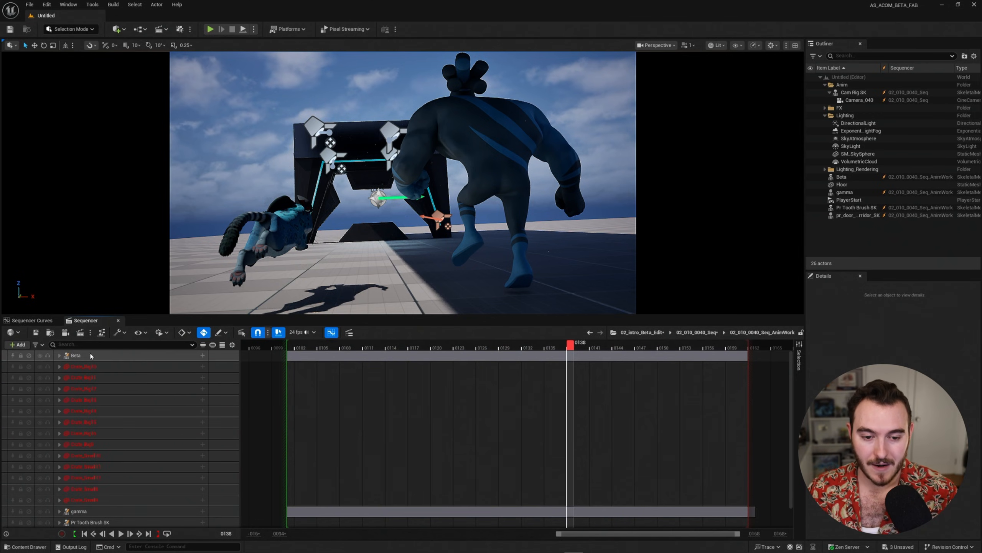
Expand Beta_CtrlRig's control keys and enter Animation Mode
{"action": "left_click", "coordinate": [75, 355]}
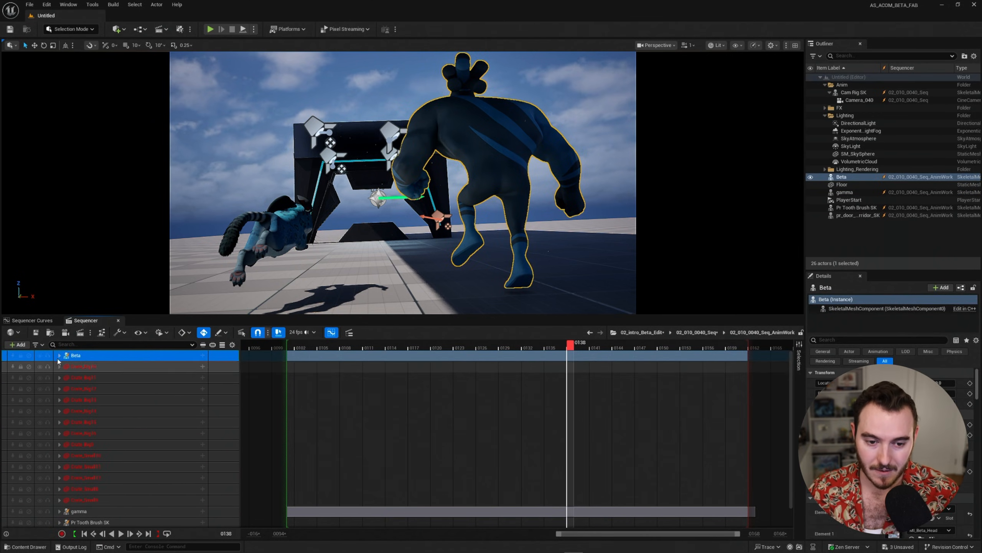
{"action": "left_click", "coordinate": [58, 355]}
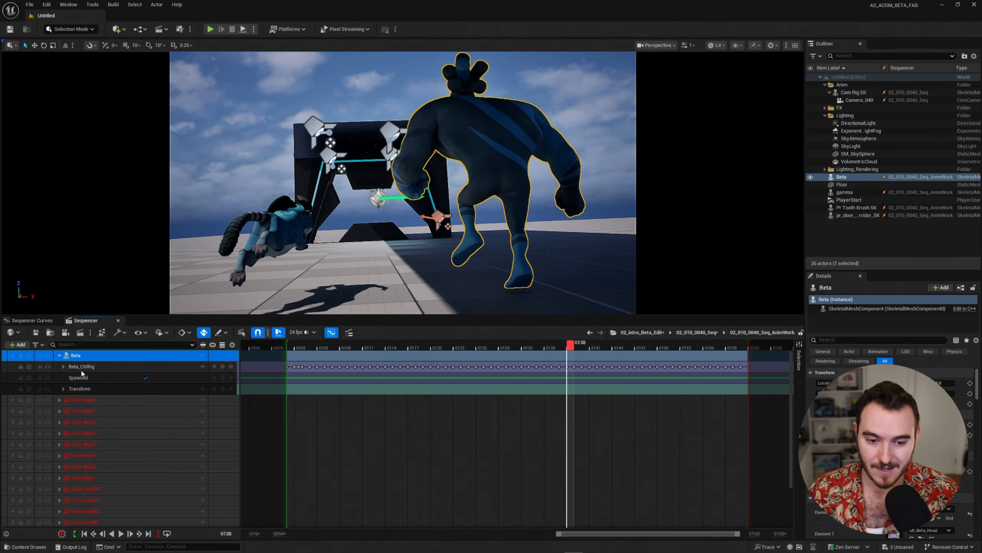
{"action": "left_click", "coordinate": [63, 366]}
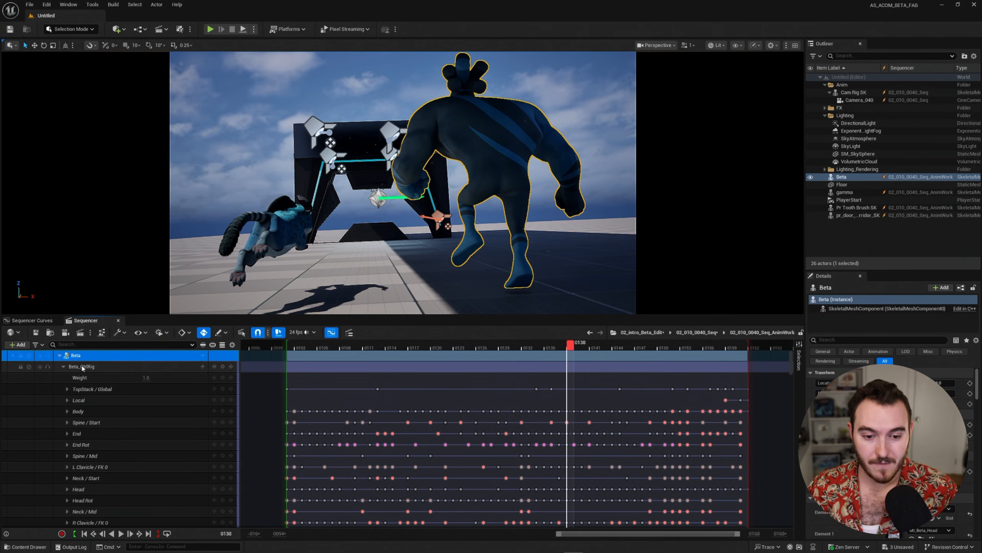
{"action": "left_click", "coordinate": [69, 29]}
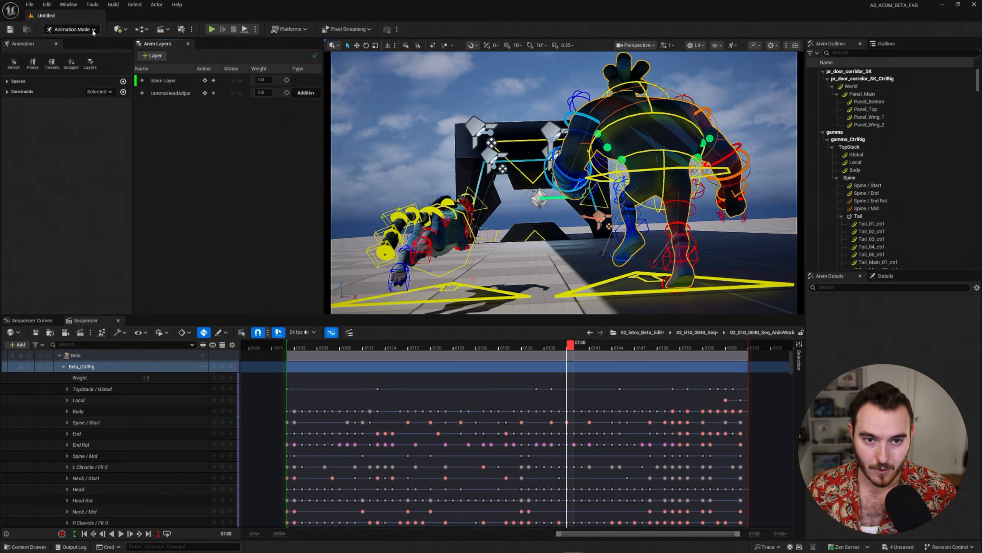
Scrub through the run and select Beta's Body control
{"action": "left_click_drag", "start_coordinate": [568, 350], "coordinate": [506, 350]}
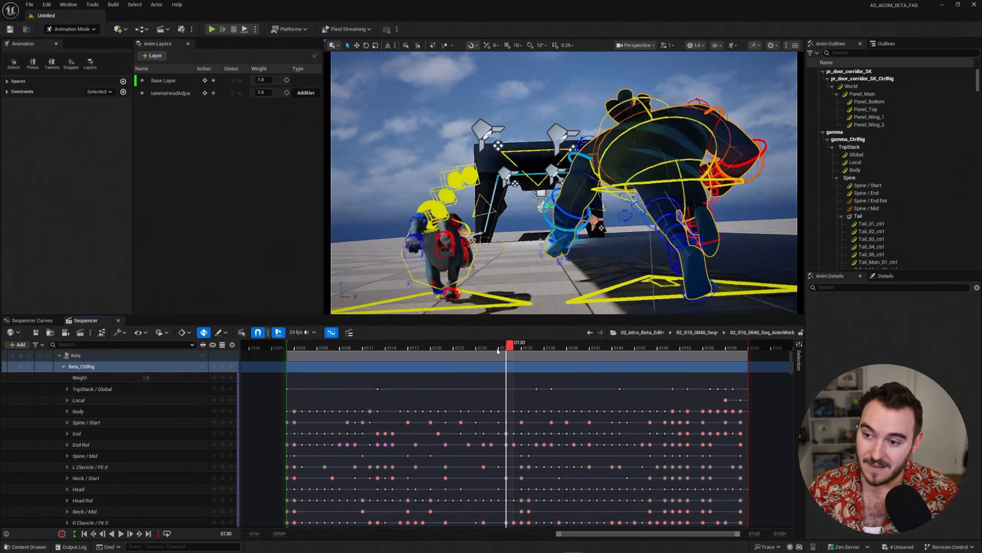
{"action": "left_click_drag", "start_coordinate": [506, 343], "coordinate": [559, 343]}
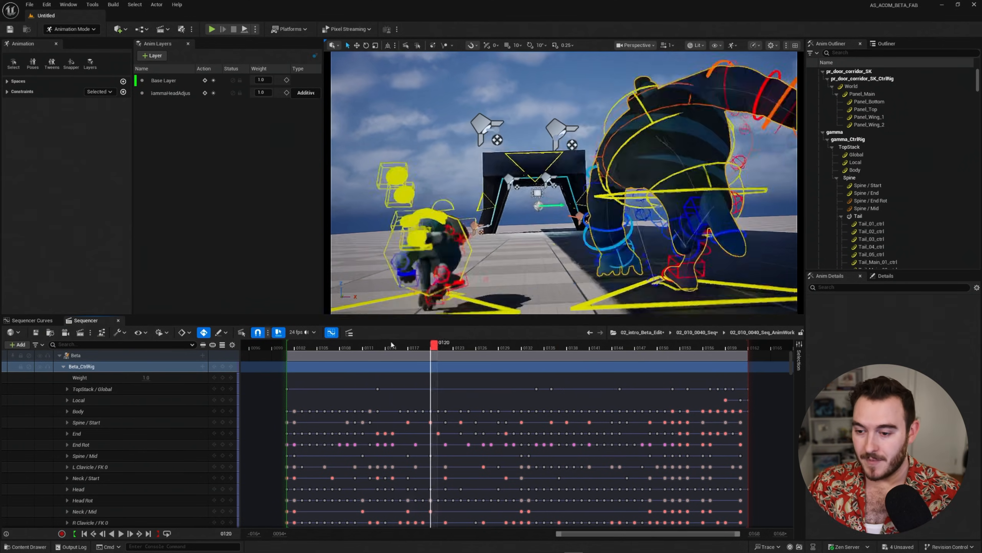
{"action": "left_click", "coordinate": [626, 343]}
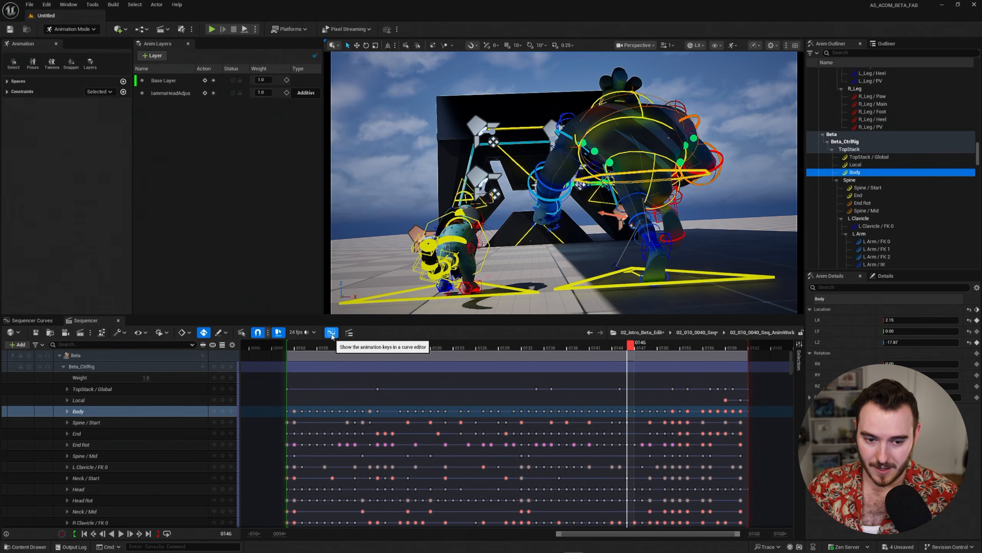
View the Body keys in Sequencer Curves, then return to the keyframe track view
{"action": "left_click", "coordinate": [331, 333]}
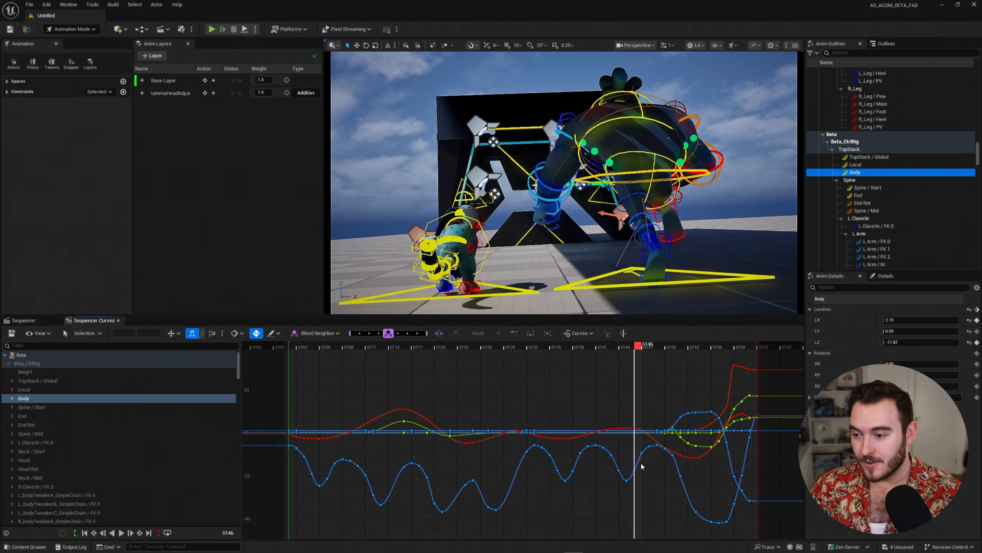
{"action": "left_click", "coordinate": [23, 320]}
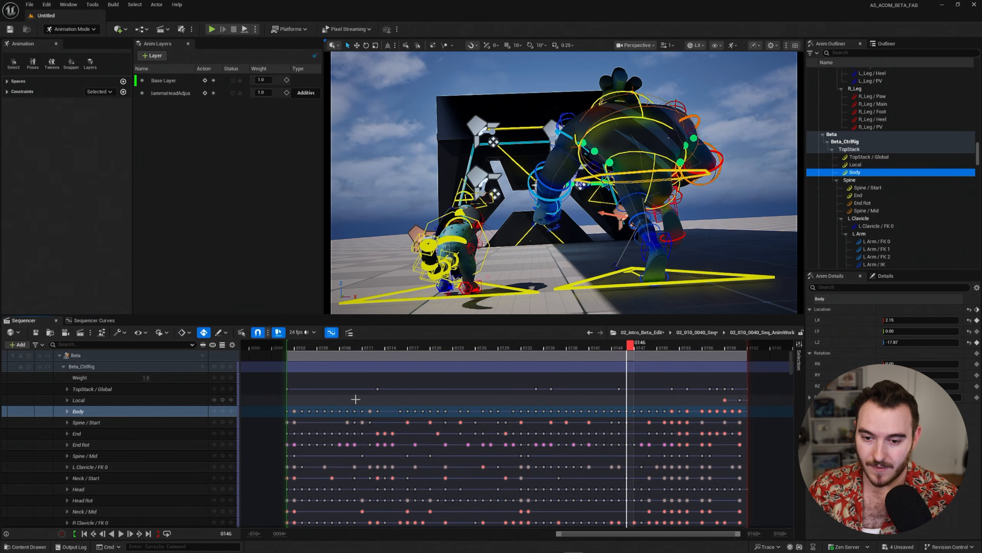
{"action": "mouse_move", "coordinate": [384, 403]}
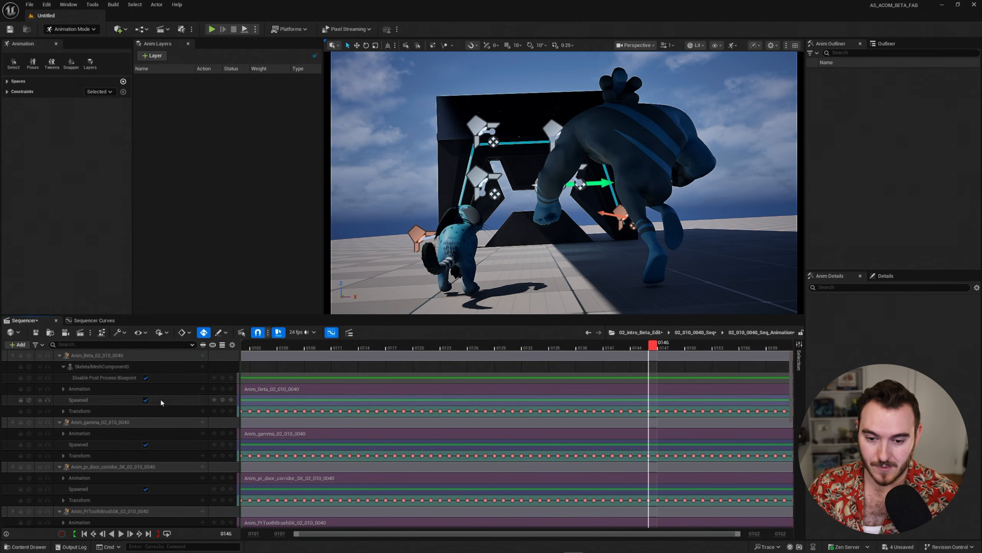
Step into Beta's Animation subsequence from the shot sequence
{"action": "left_click", "coordinate": [98, 356]}
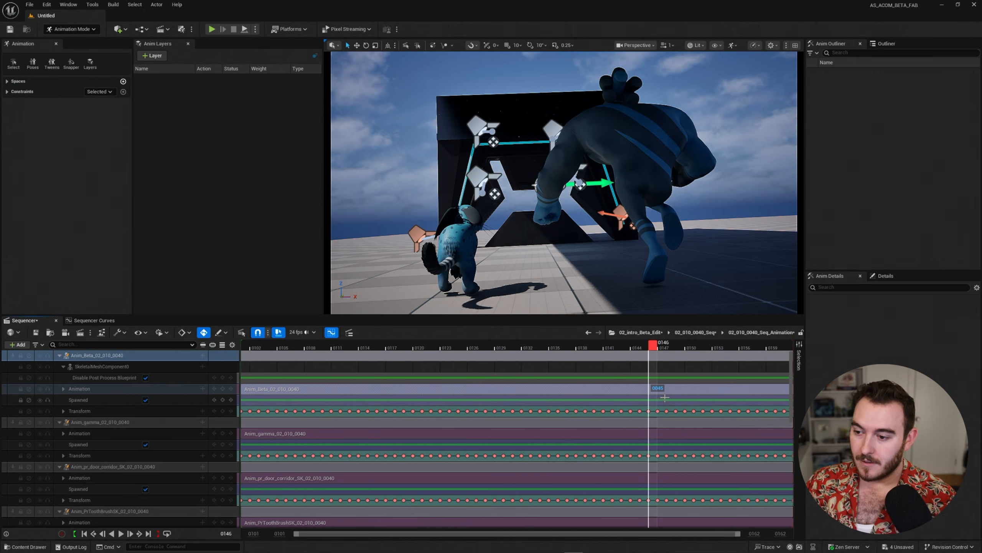
{"action": "mouse_move", "coordinate": [701, 340]}
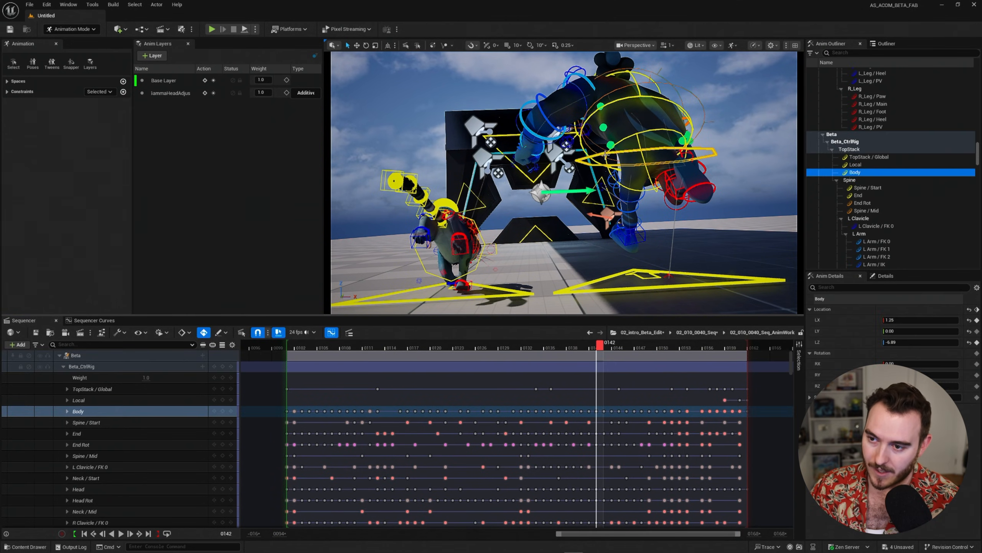
Scale the later Body Location Z keys in Sequencer Curves to exaggerate the bounce
{"action": "left_click", "coordinate": [93, 320]}
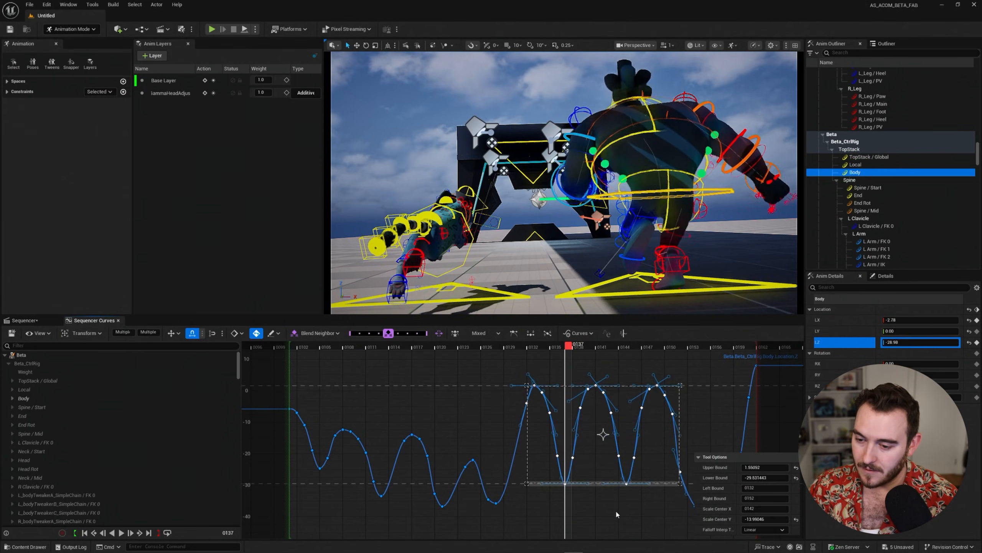
{"action": "left_click", "coordinate": [507, 346]}
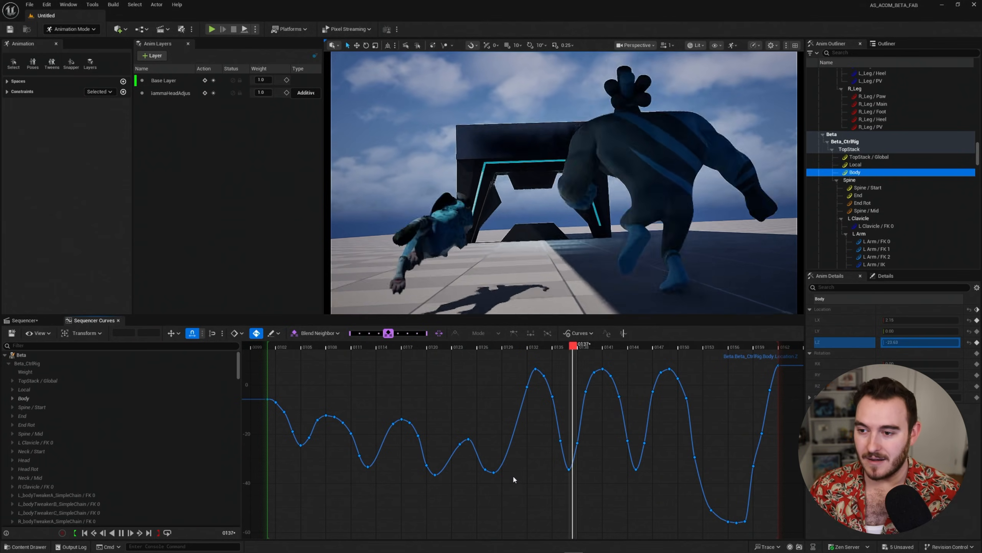
{"action": "left_click_drag", "start_coordinate": [571, 345], "coordinate": [464, 345]}
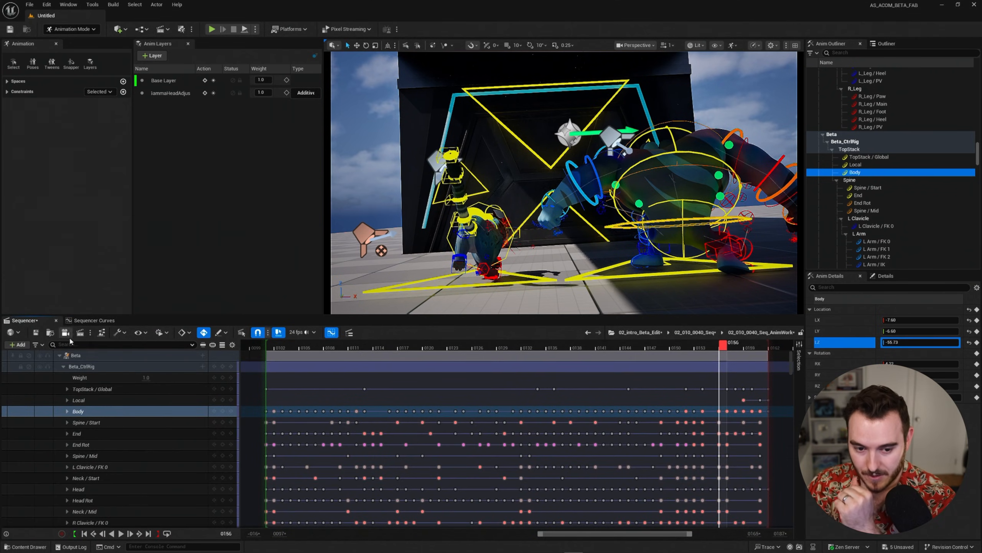
Choose Bake Animation Sequence from the Beta track's context menu
{"action": "left_click", "coordinate": [76, 355]}
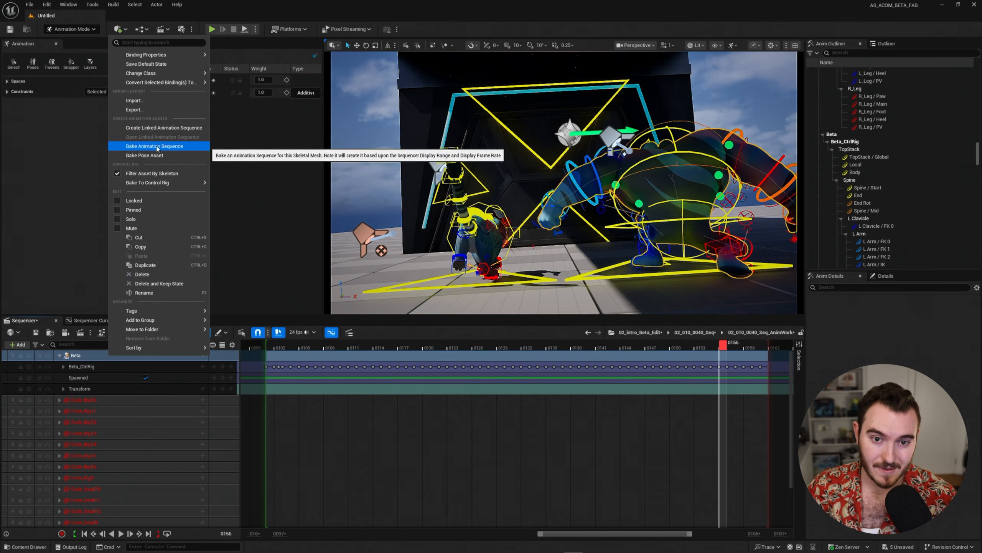
{"action": "left_click", "coordinate": [153, 145]}
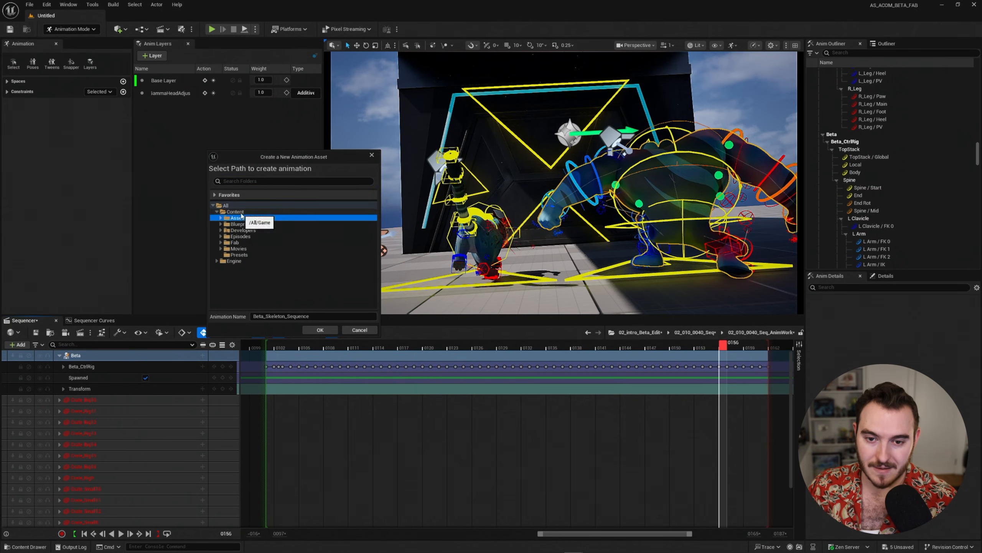
Export the bake as AS_Beta_Run_v1 in Content/Developers/me as an animation sequence
{"action": "left_click", "coordinate": [235, 211]}
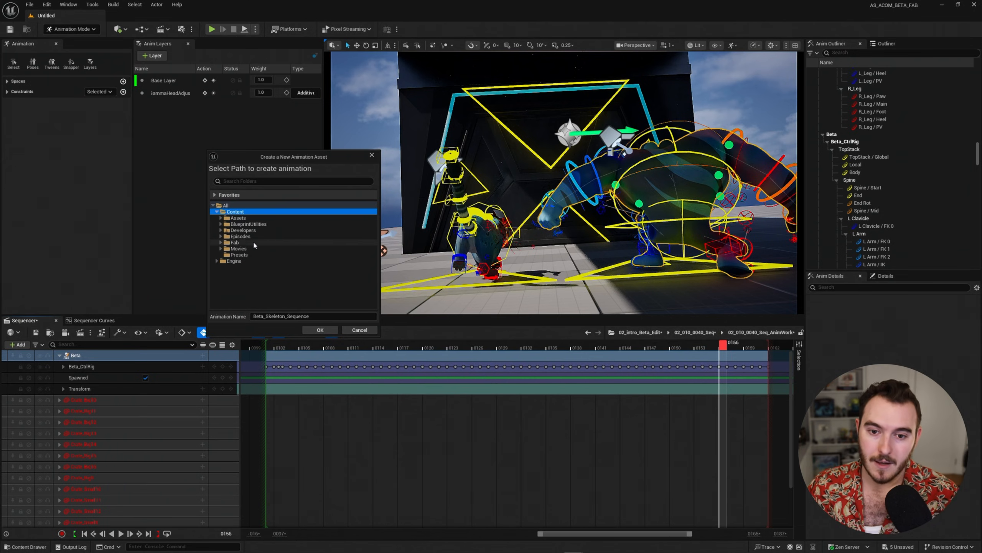
{"action": "left_click", "coordinate": [242, 231]}
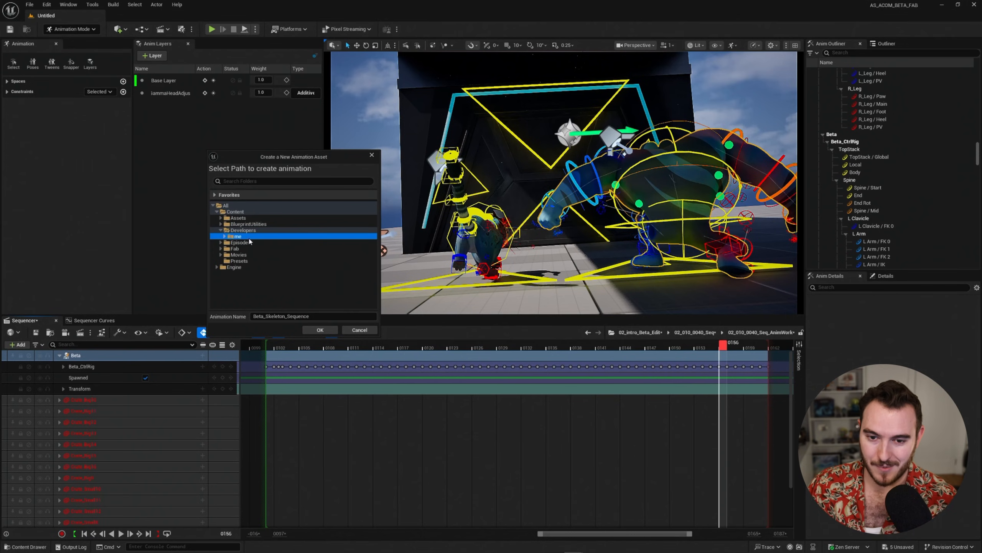
{"action": "mouse_move", "coordinate": [234, 236]}
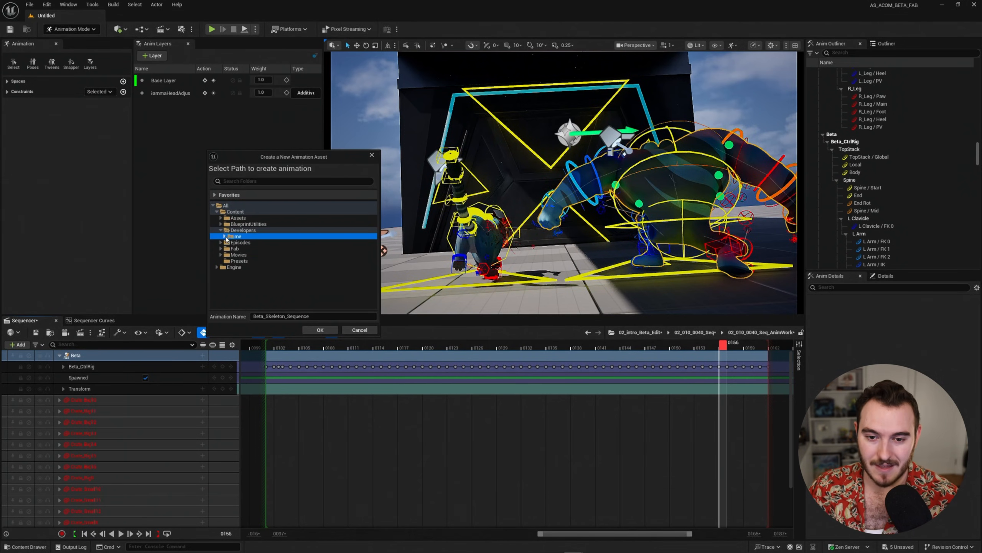
{"action": "type", "text": "AS_Beta_Run_v1"}
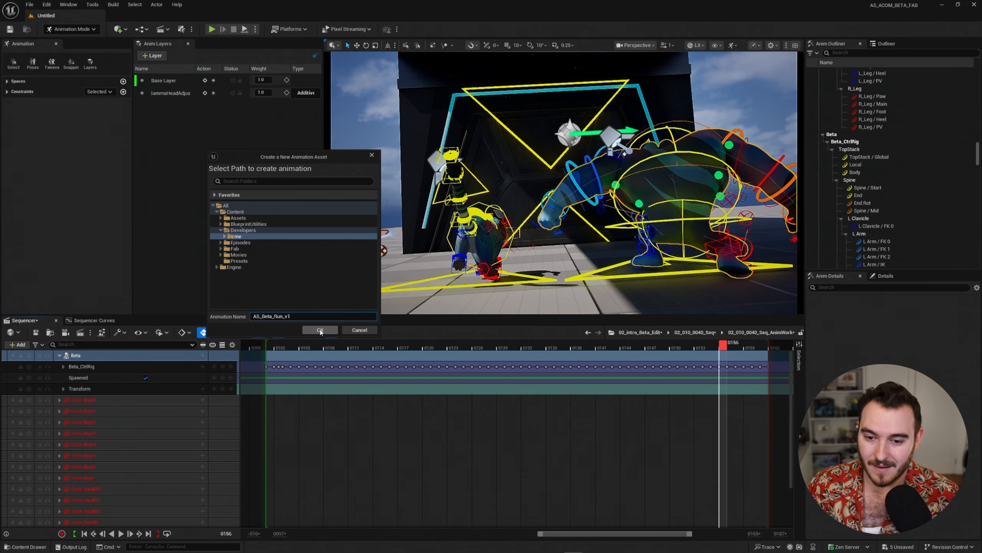
{"action": "left_click", "coordinate": [320, 330]}
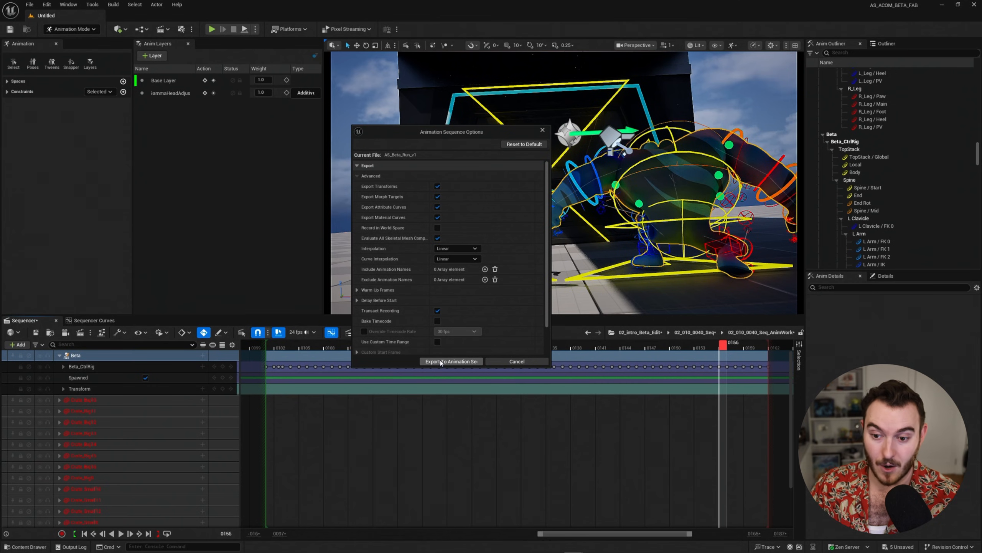
{"action": "left_click", "coordinate": [450, 361]}
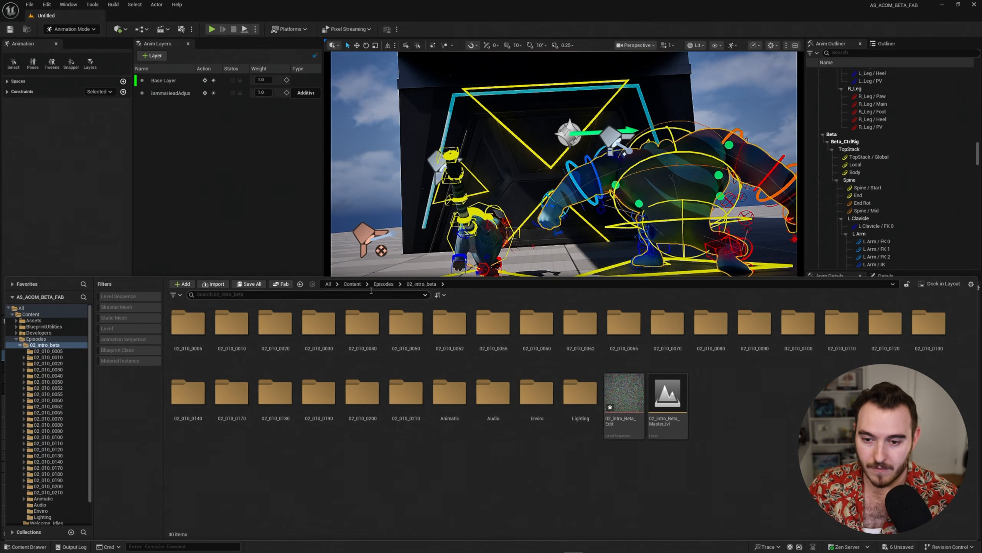
Browse to Content > Developers > me and bring up the baked AS_Beta_Run_v1 animation
{"action": "left_click", "coordinate": [352, 284]}
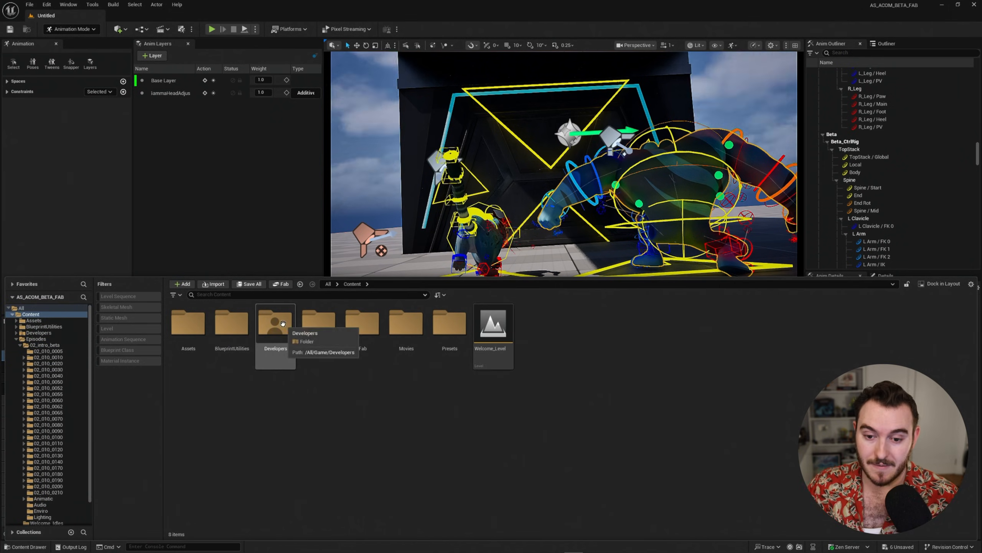
{"action": "double_click", "coordinate": [274, 322]}
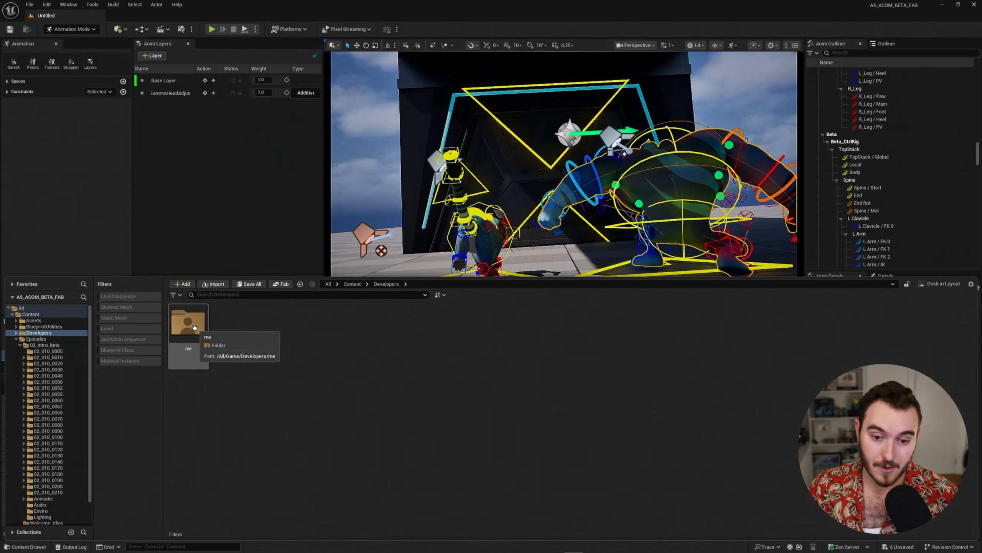
{"action": "double_click", "coordinate": [188, 323]}
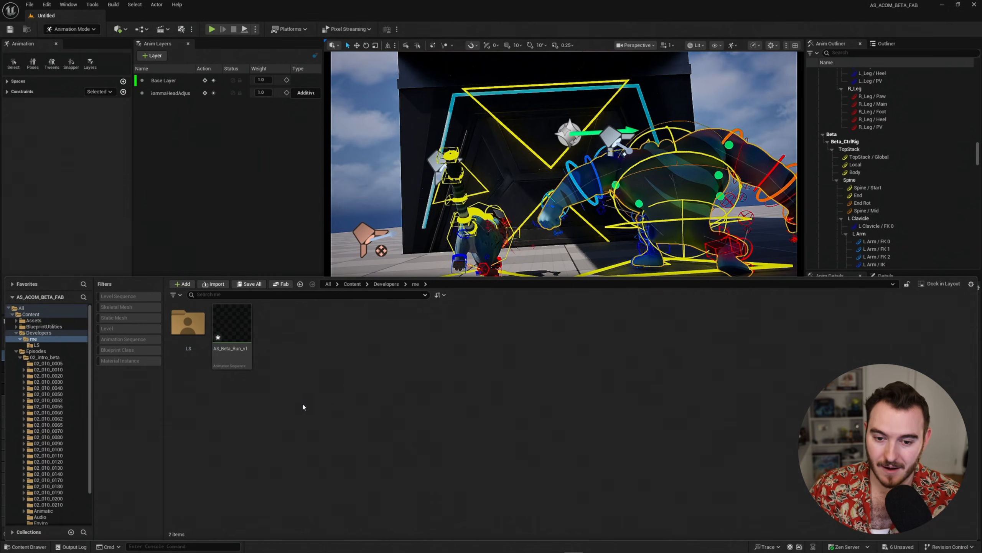
{"action": "left_click", "coordinate": [231, 325]}
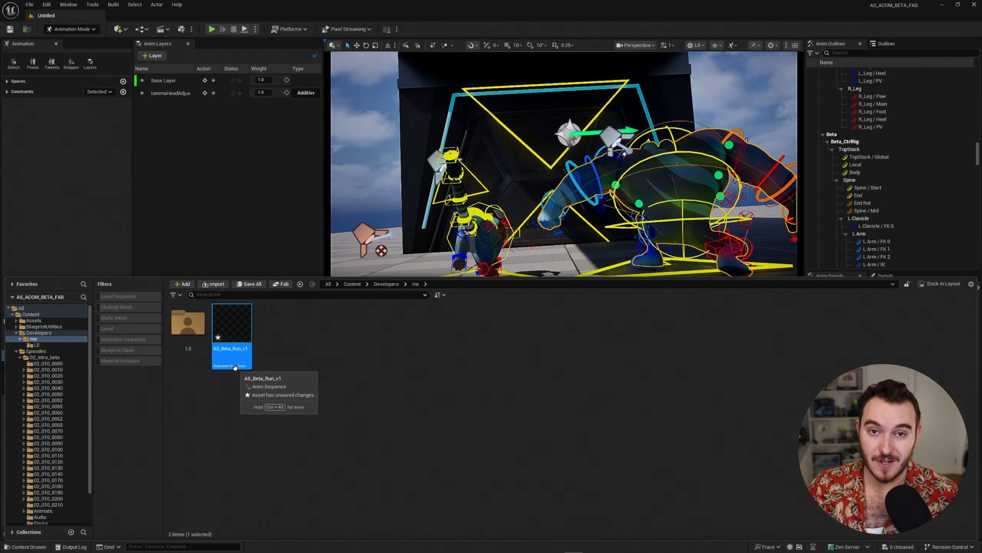
{"action": "mouse_move", "coordinate": [218, 337]}
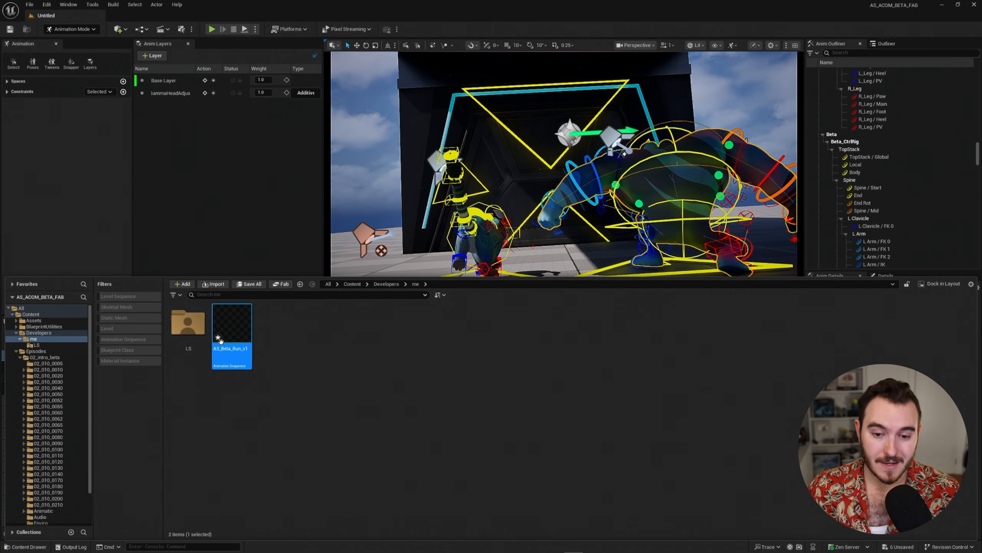
{"action": "mouse_move", "coordinate": [230, 332]}
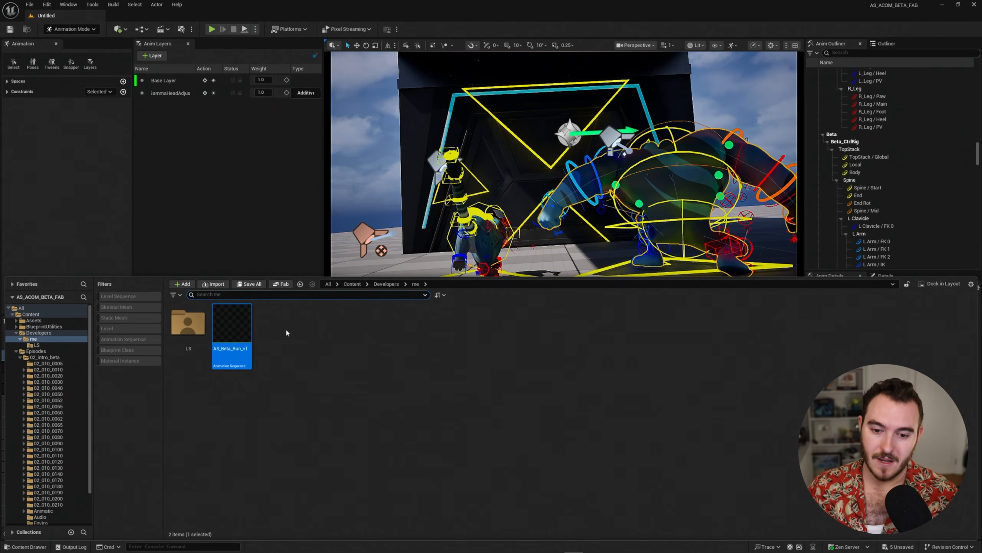
{"action": "mouse_move", "coordinate": [290, 357]}
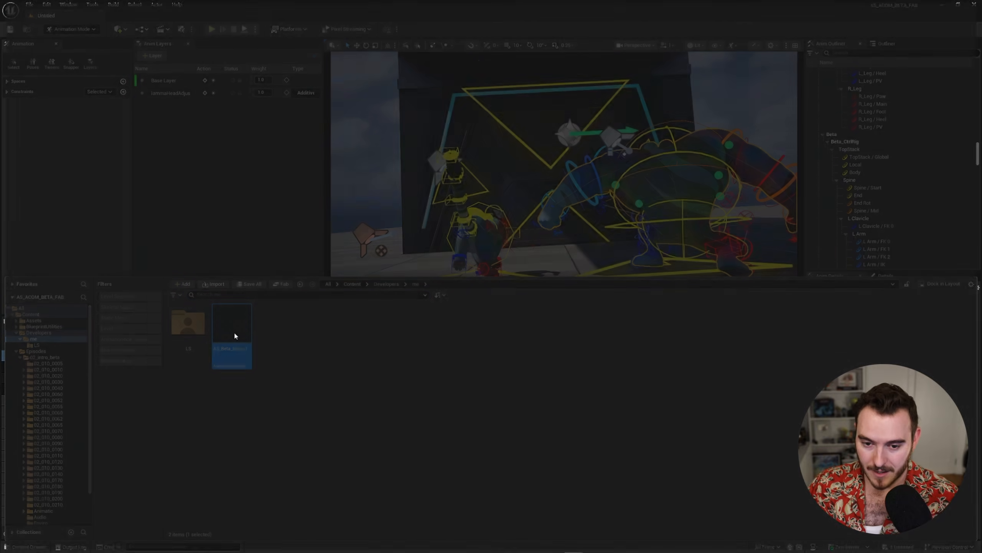
{"action": "double_click", "coordinate": [231, 335]}
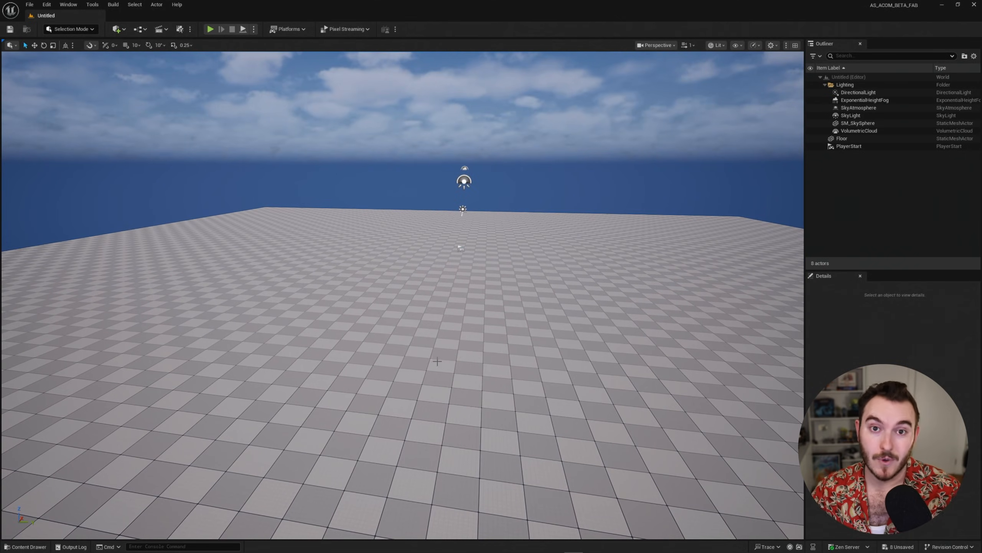
Create a Level Sequence named LS_anim_run in the me folder and open it in Sequencer
{"action": "left_click", "coordinate": [25, 546]}
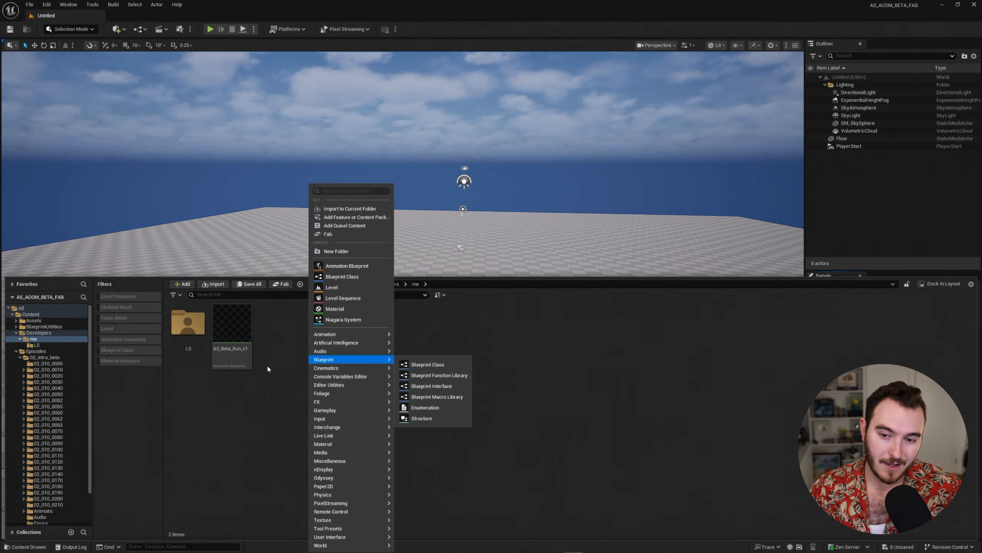
{"action": "mouse_move", "coordinate": [343, 298]}
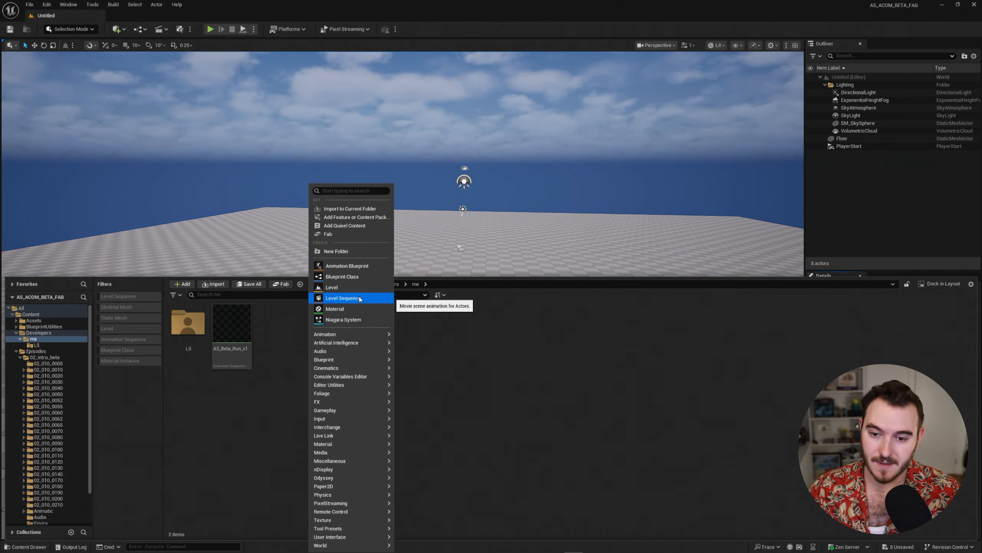
{"action": "left_click", "coordinate": [343, 298]}
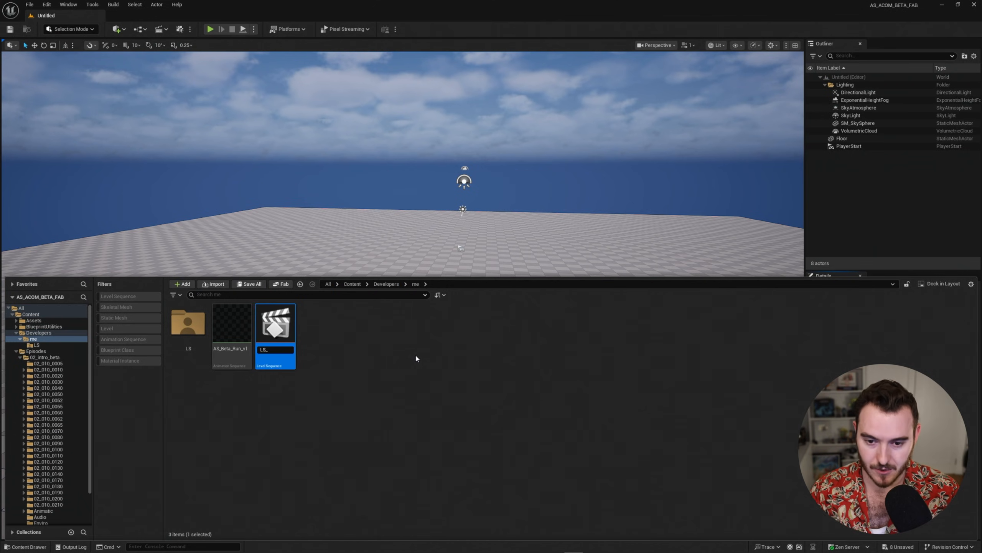
{"action": "type", "text": "LS_anim_run"}
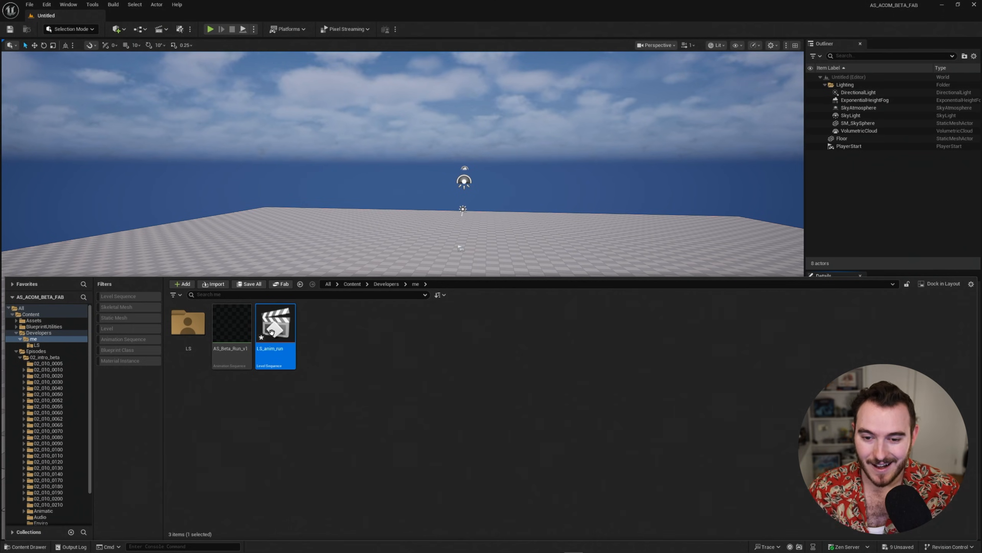
{"action": "double_click", "coordinate": [275, 323]}
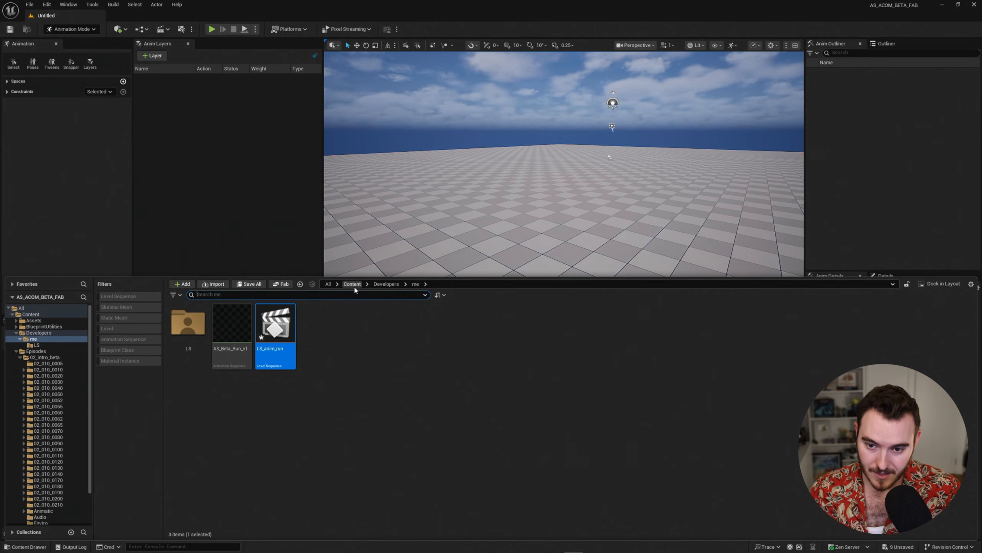
Add the Beta skeletal mesh from Assets to LS_anim_run and duplicate it as Beta2
{"action": "left_click", "coordinate": [352, 284]}
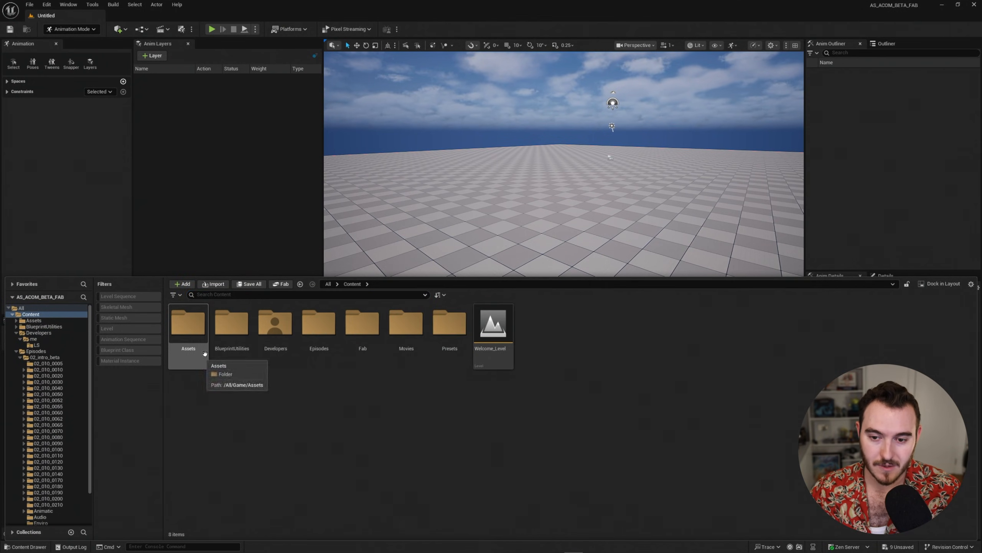
{"action": "double_click", "coordinate": [188, 323]}
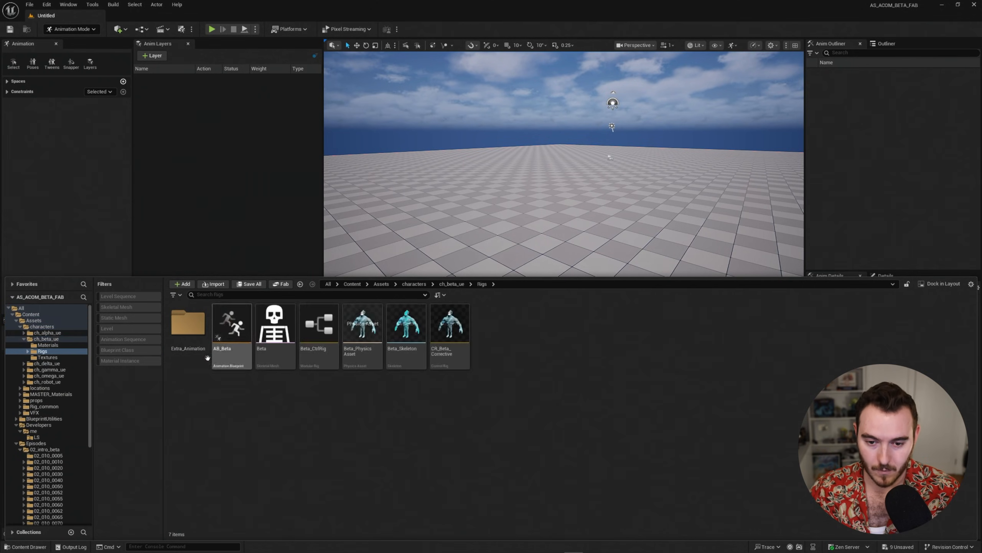
{"action": "left_click", "coordinate": [274, 323]}
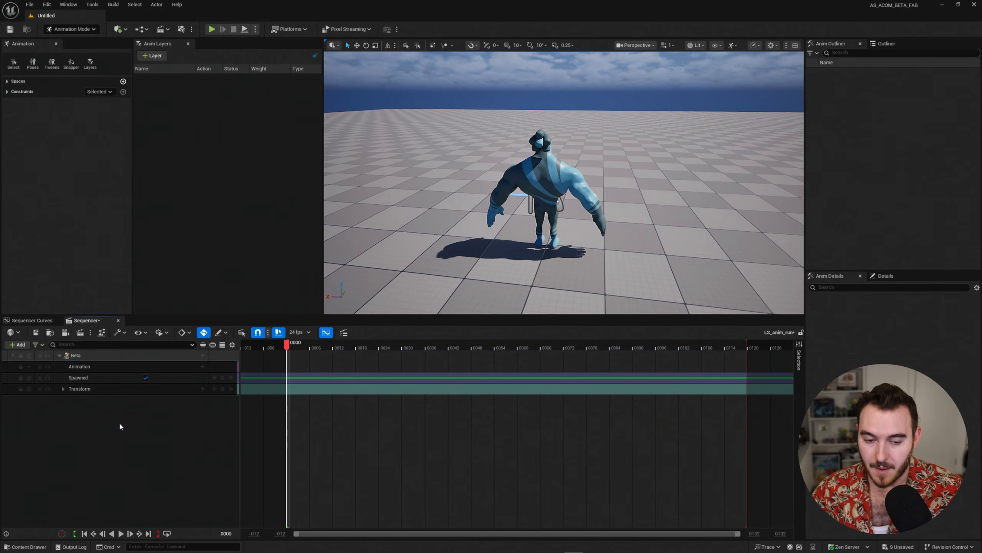
{"action": "left_click", "coordinate": [75, 355]}
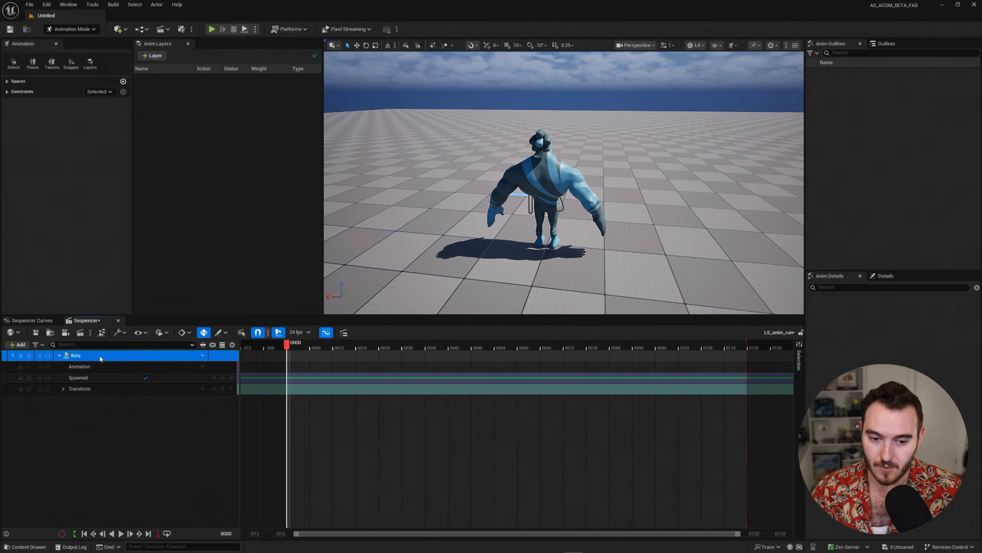
{"action": "left_click", "coordinate": [75, 356]}
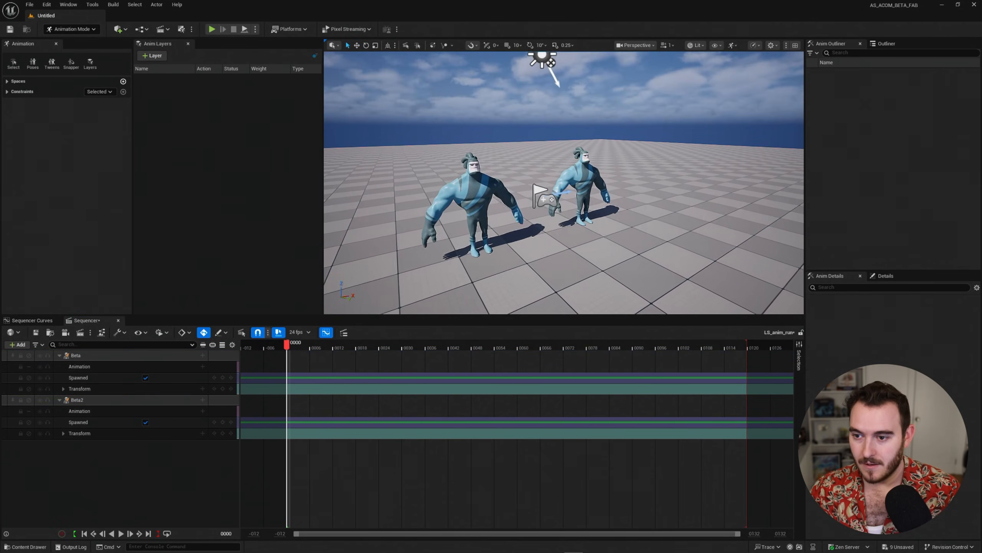
{"action": "left_click", "coordinate": [75, 355]}
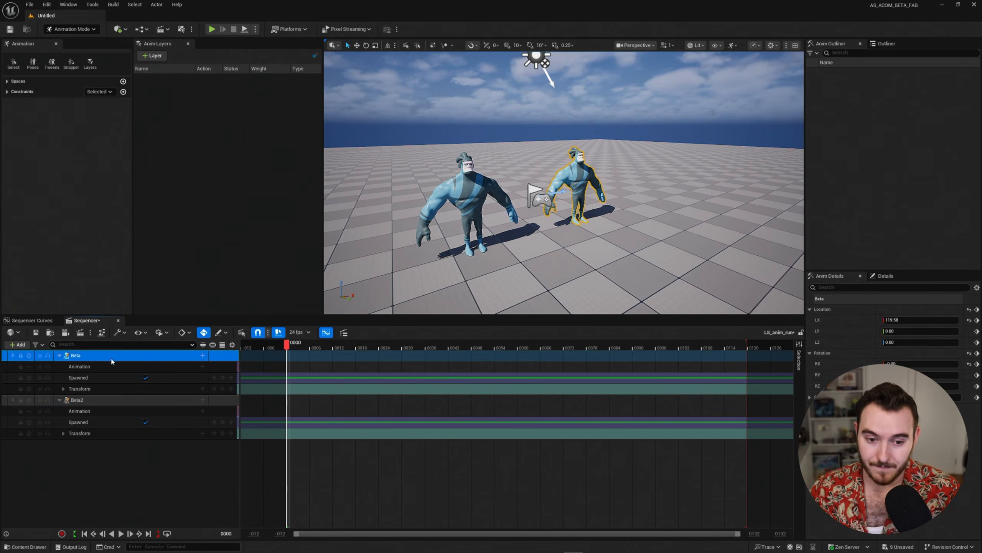
Assign AS_Beta_Run_v1 to Beta's Animation track so it runs across the floor
{"action": "left_click", "coordinate": [80, 366]}
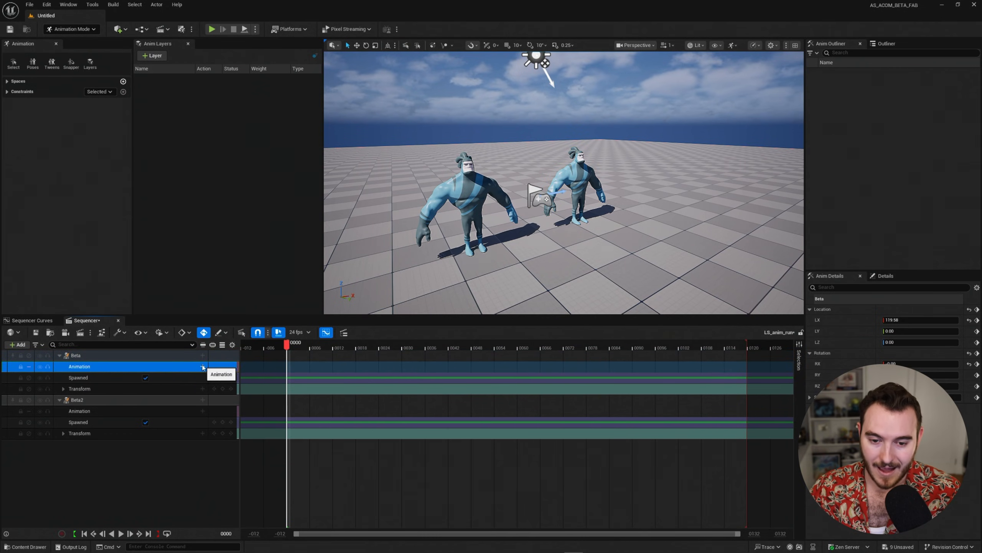
{"action": "left_click", "coordinate": [203, 366]}
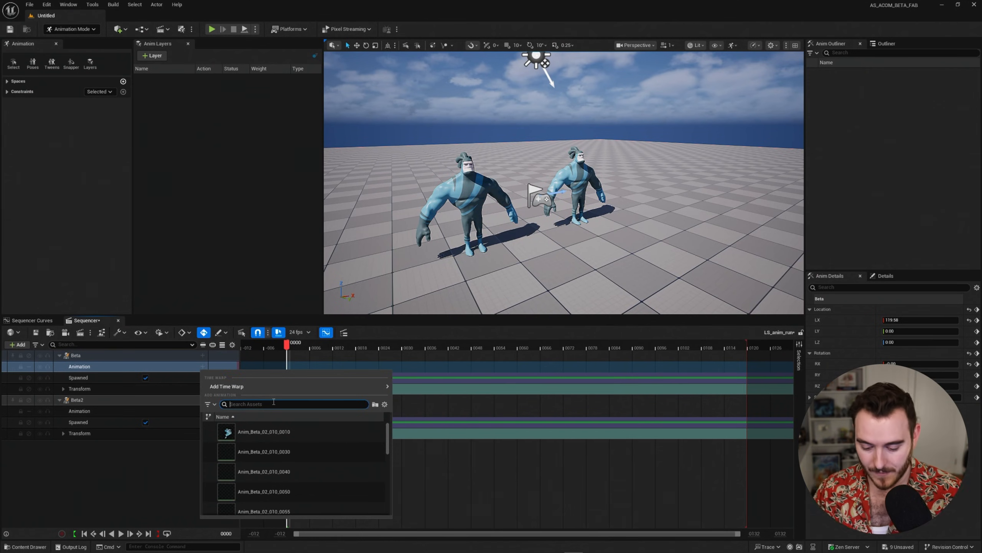
{"action": "type", "text": "run"}
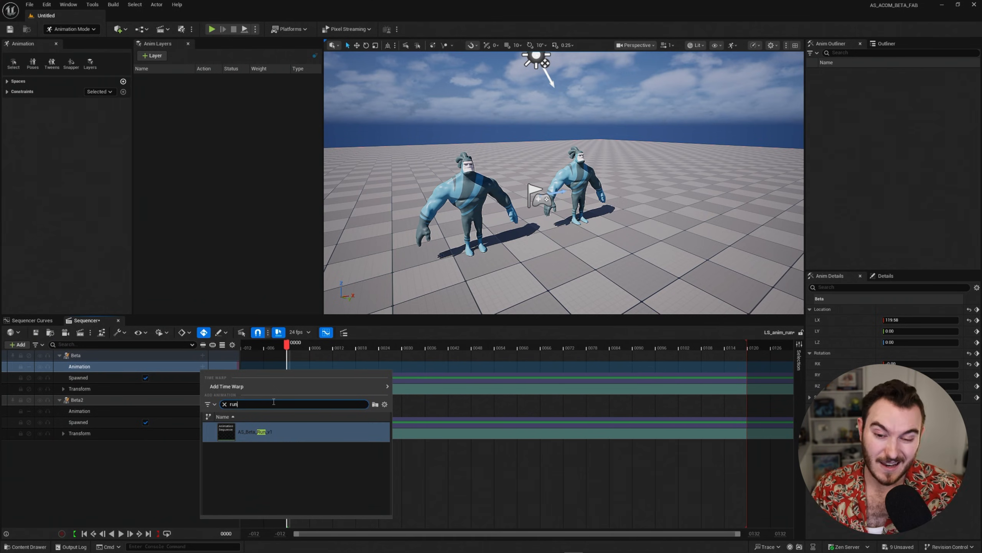
{"action": "left_click", "coordinate": [254, 431]}
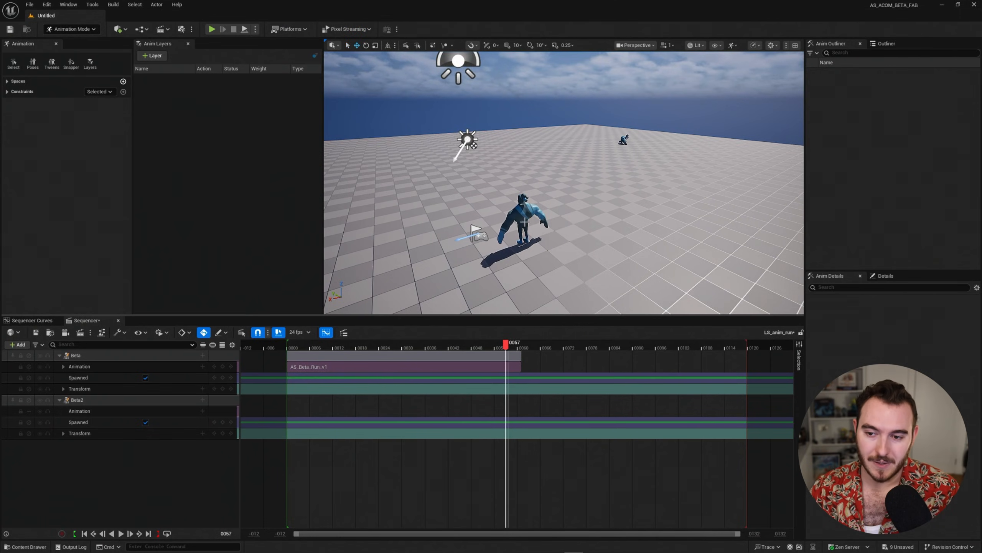
{"action": "left_click", "coordinate": [520, 226]}
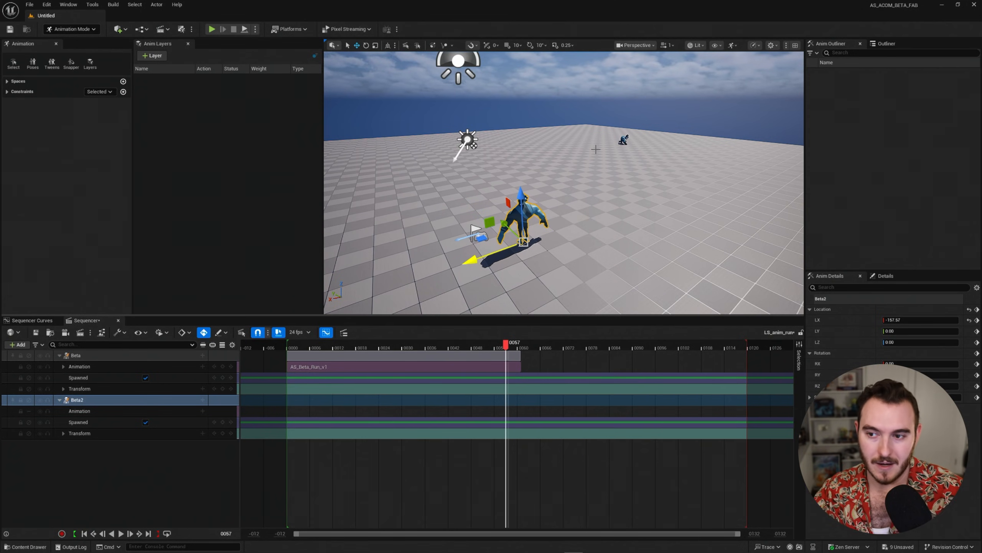
Scrub and play the sequence to preview Beta's run from a new view angle
{"action": "left_click_drag", "start_coordinate": [506, 345], "coordinate": [437, 346]}
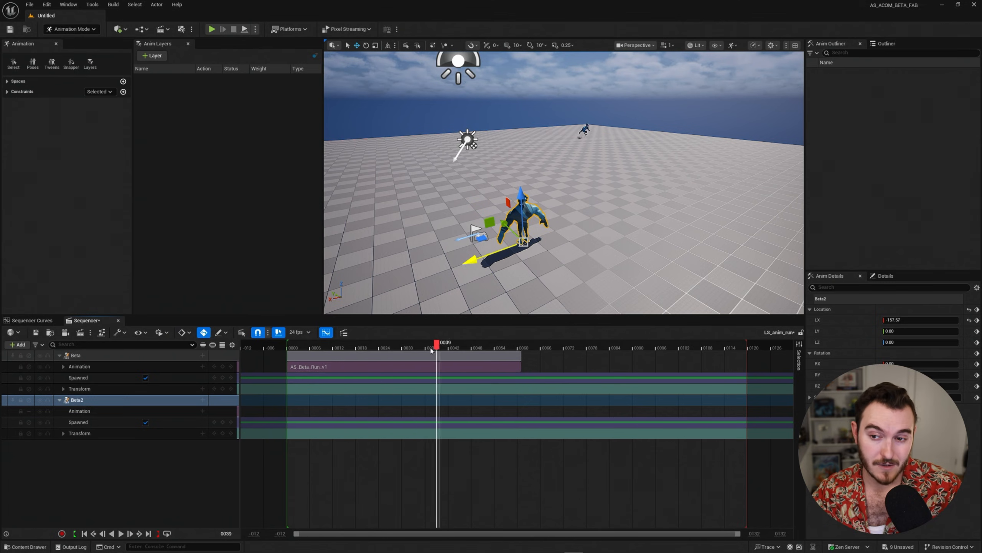
{"action": "left_click_drag", "start_coordinate": [436, 343], "coordinate": [449, 342]}
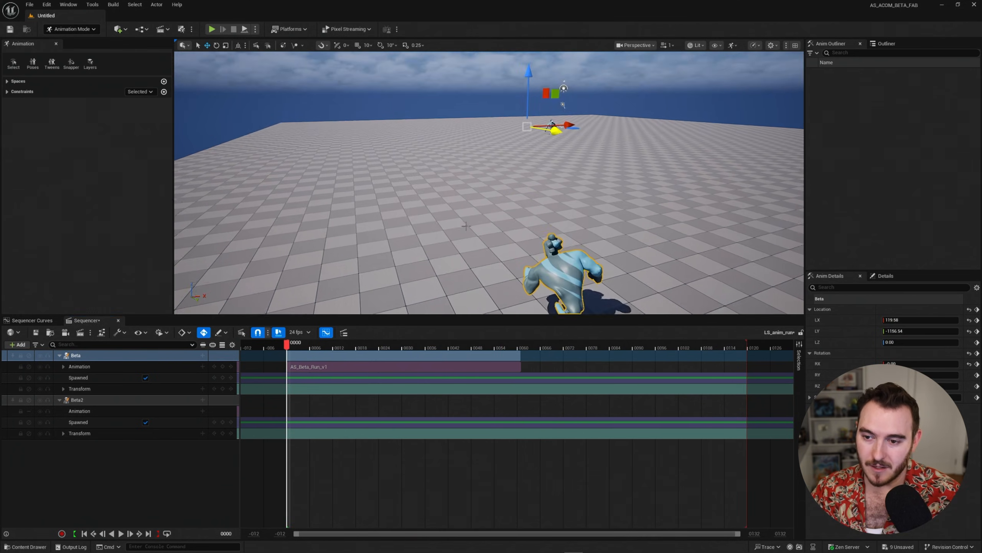
{"action": "left_click", "coordinate": [212, 29]}
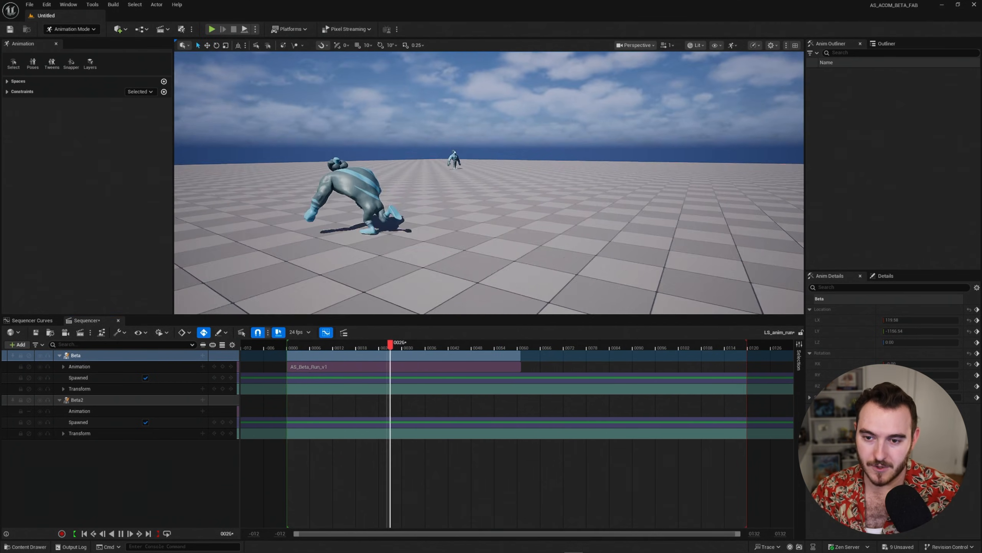
{"action": "left_click_drag", "start_coordinate": [390, 347], "coordinate": [540, 348]}
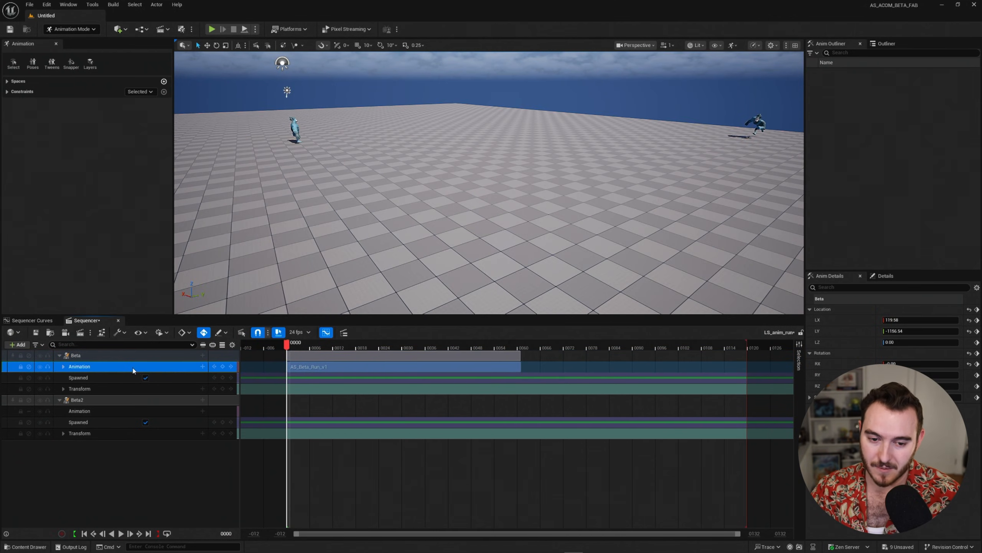
Give Beta2 the AS_Beta_Run_v1 track too and preview both Betas running side by side
{"action": "left_click", "coordinate": [77, 400]}
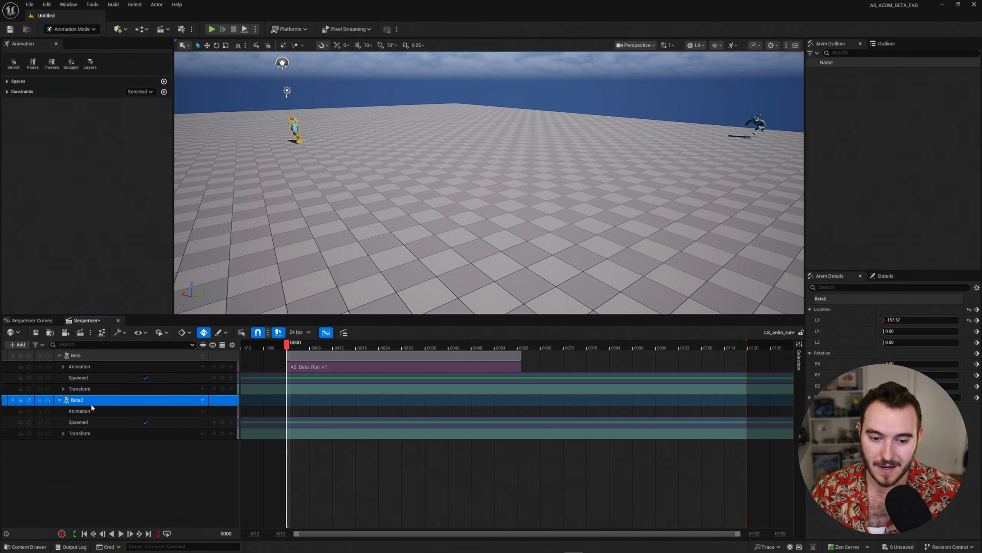
{"action": "left_click", "coordinate": [80, 411]}
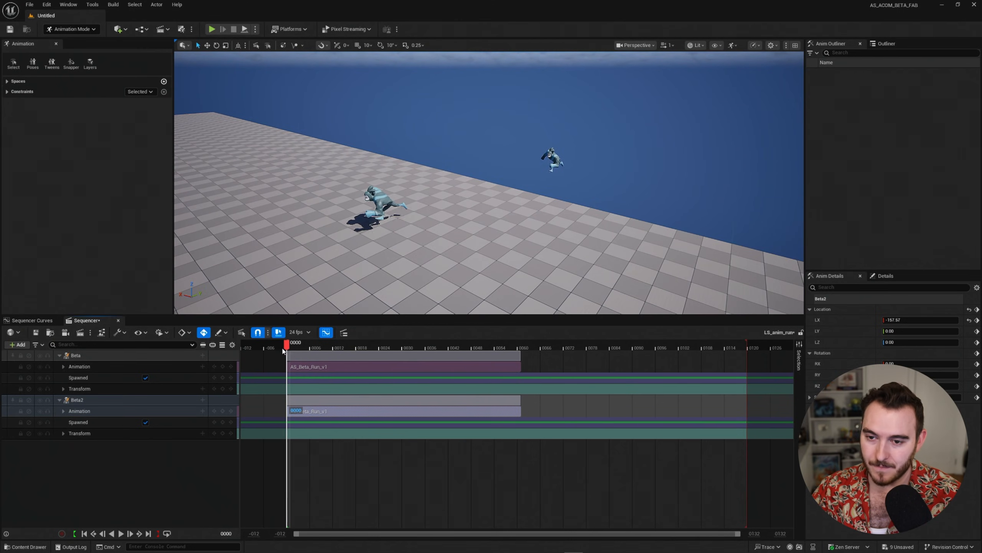
{"action": "left_click", "coordinate": [212, 29]}
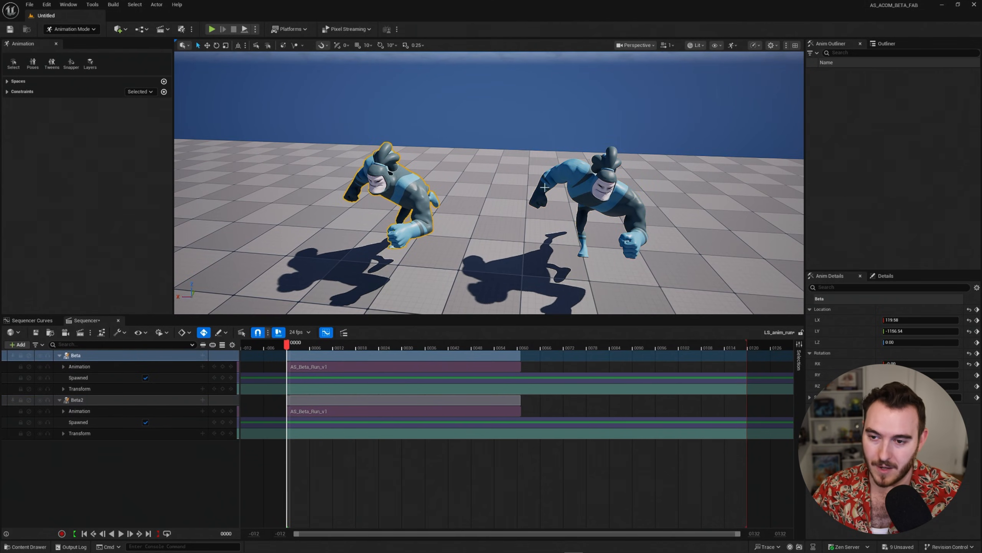
{"action": "left_click", "coordinate": [79, 367]}
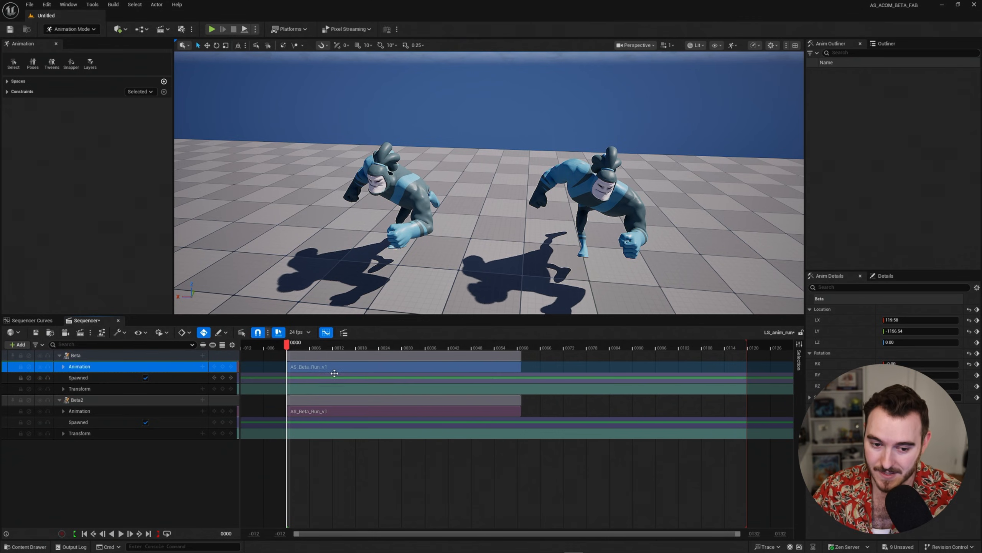
{"action": "left_click", "coordinate": [80, 388]}
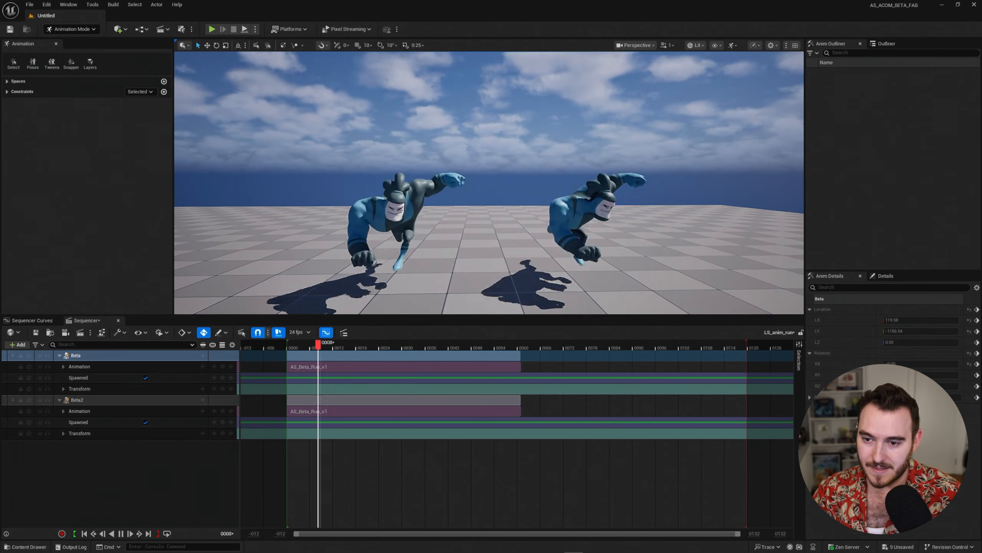
{"action": "left_click_drag", "start_coordinate": [316, 343], "coordinate": [445, 343]}
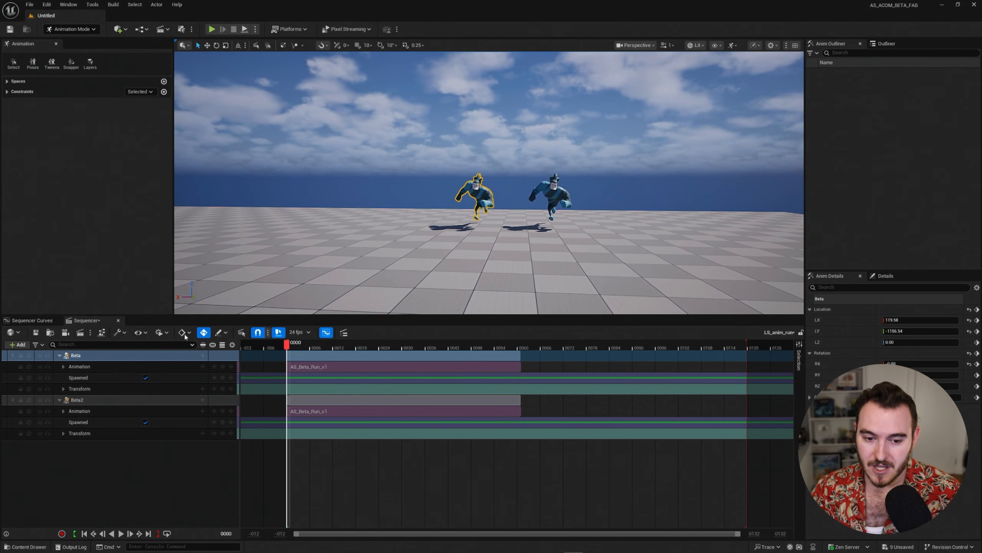
Bake Beta2's run to Beta_CtrlRig with default baking options, creating its control rig track
{"action": "left_click", "coordinate": [77, 400]}
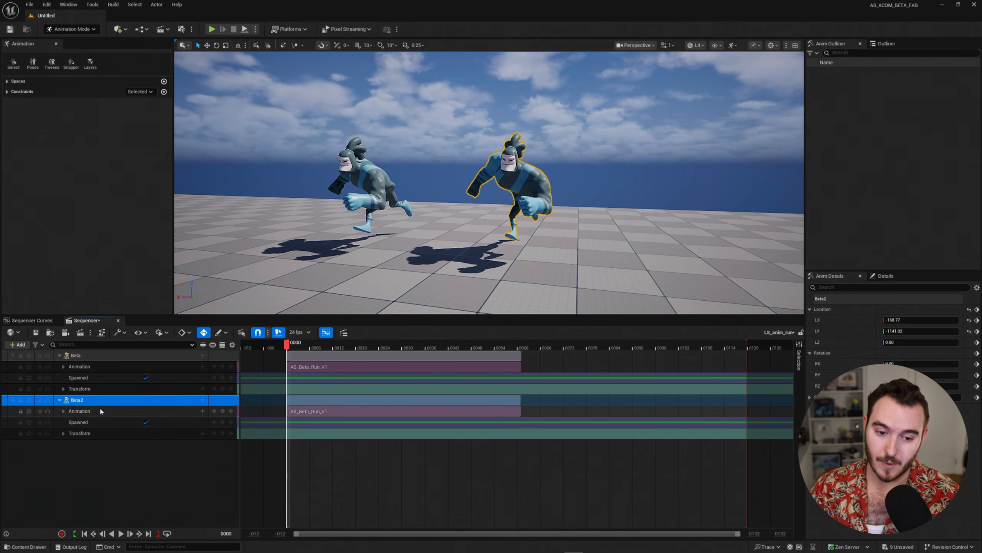
{"action": "right_click", "coordinate": [77, 400]}
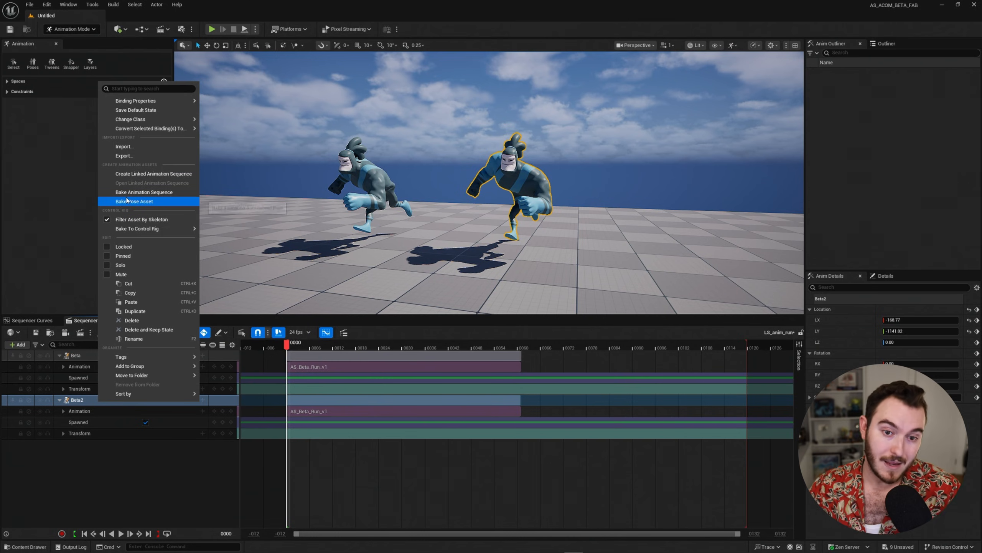
{"action": "mouse_move", "coordinate": [143, 192]}
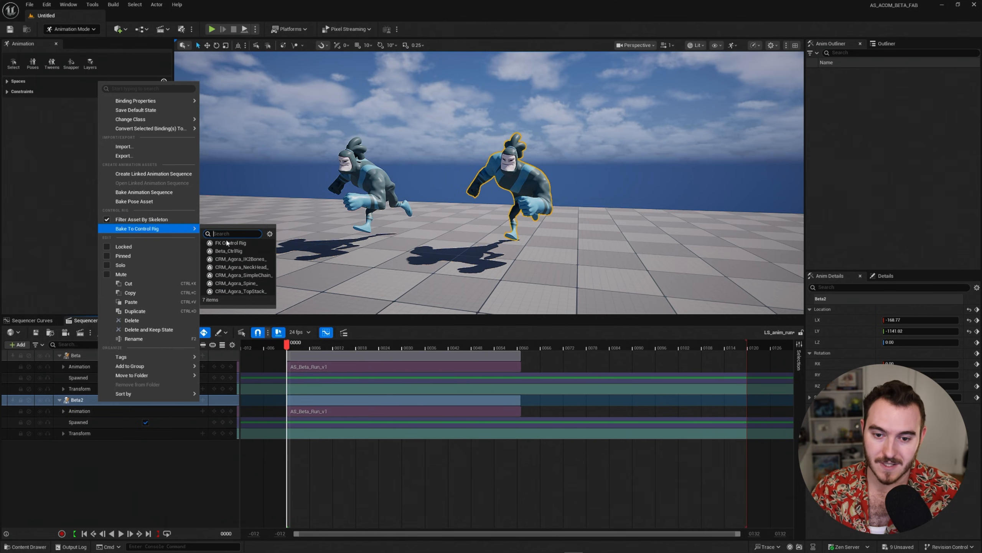
{"action": "mouse_move", "coordinate": [230, 251]}
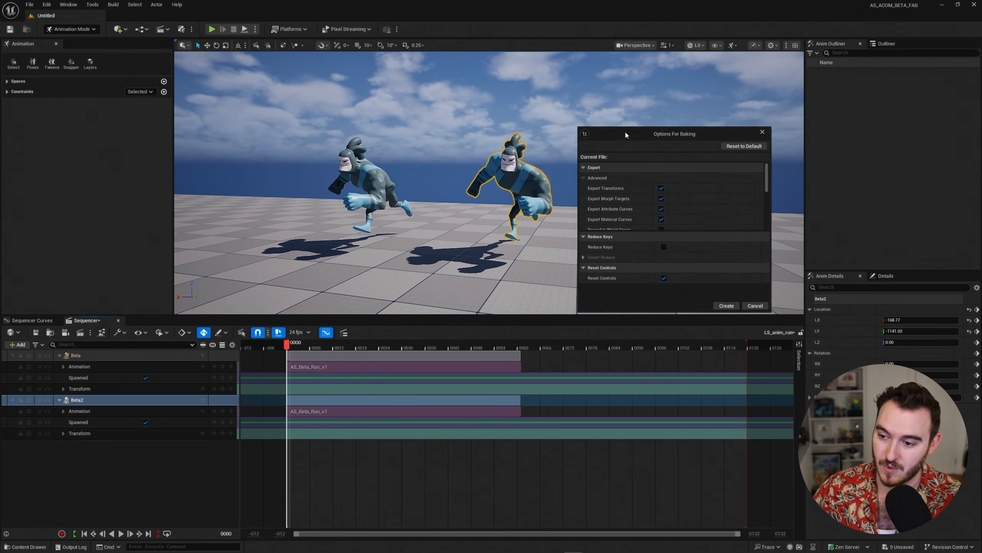
{"action": "left_click", "coordinate": [726, 305]}
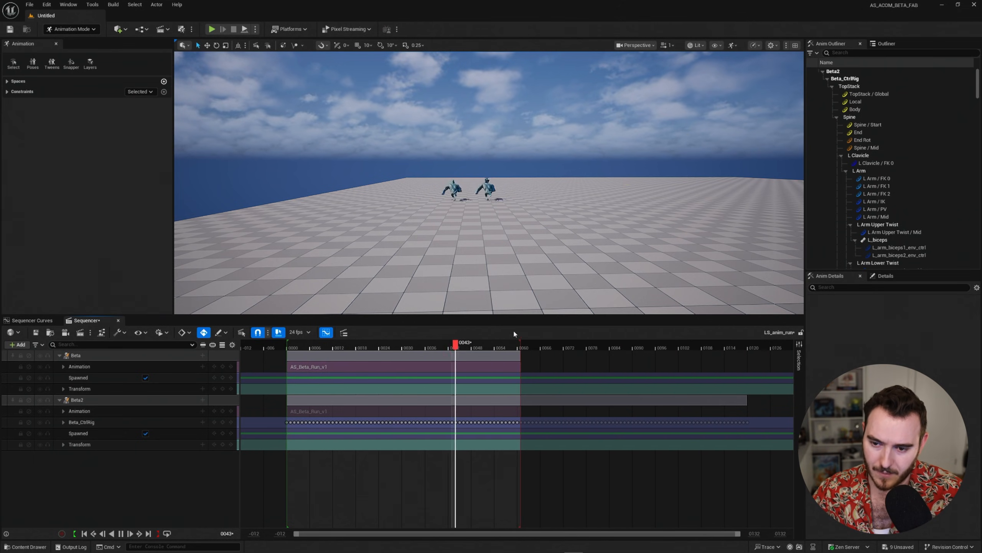
{"action": "left_click_drag", "start_coordinate": [455, 341], "coordinate": [399, 342]}
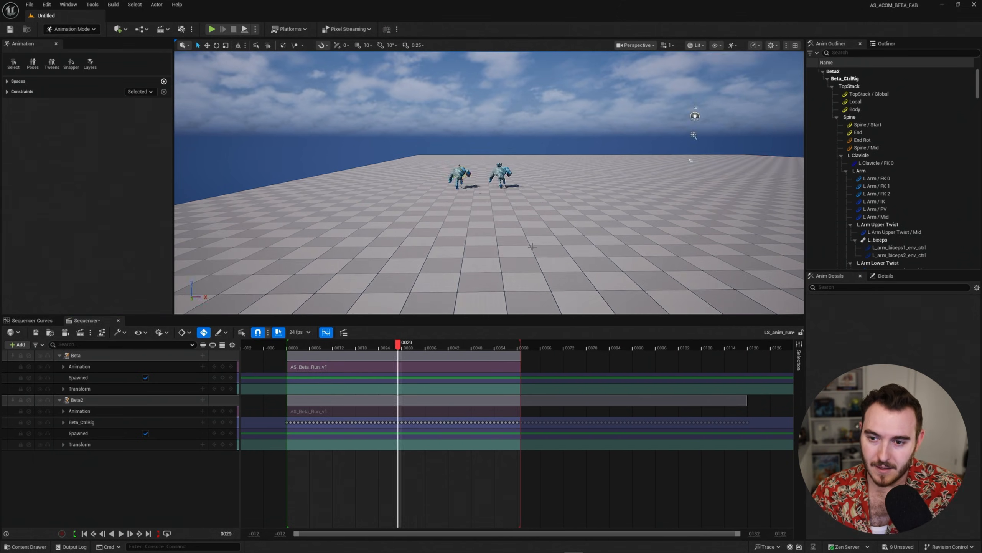
{"action": "left_click_drag", "start_coordinate": [399, 342], "coordinate": [306, 342]}
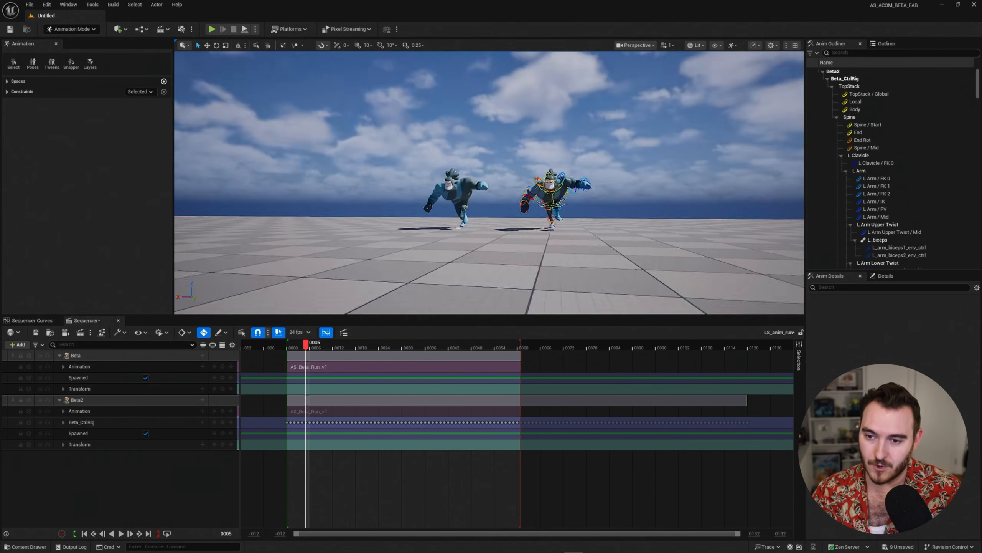
{"action": "left_click", "coordinate": [76, 355]}
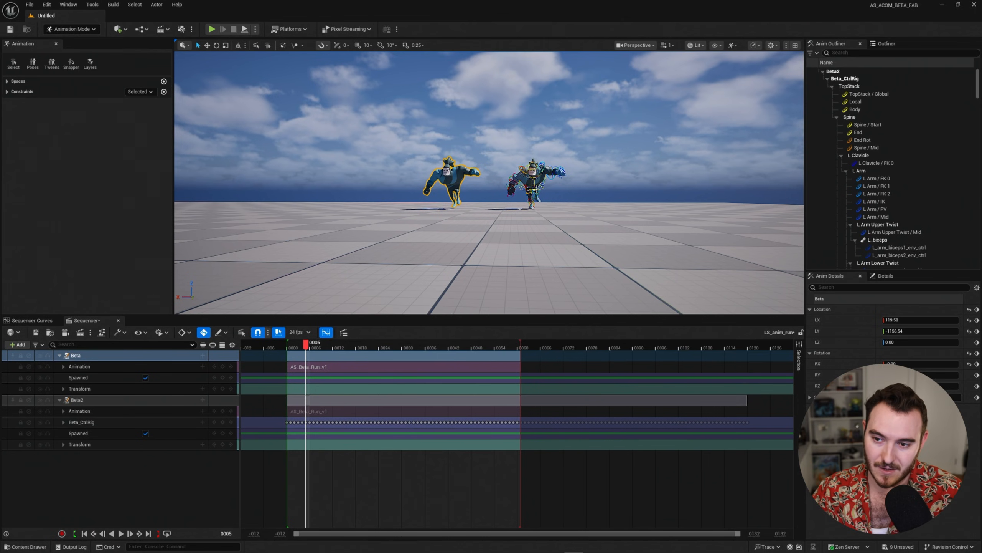
{"action": "left_click", "coordinate": [854, 109]}
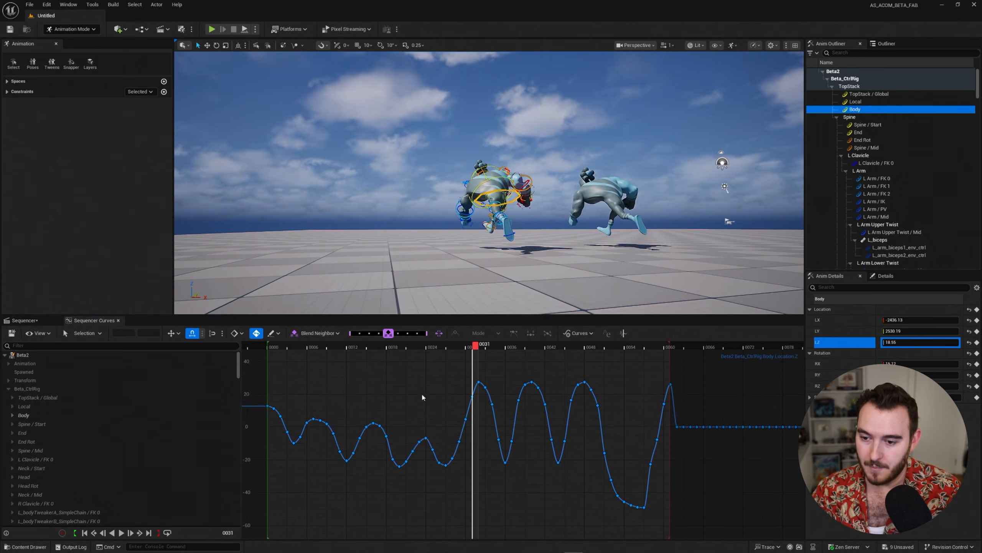
Reframe the baked Beta2 and jump the timeline back to the start of the run
{"action": "left_click", "coordinate": [605, 345]}
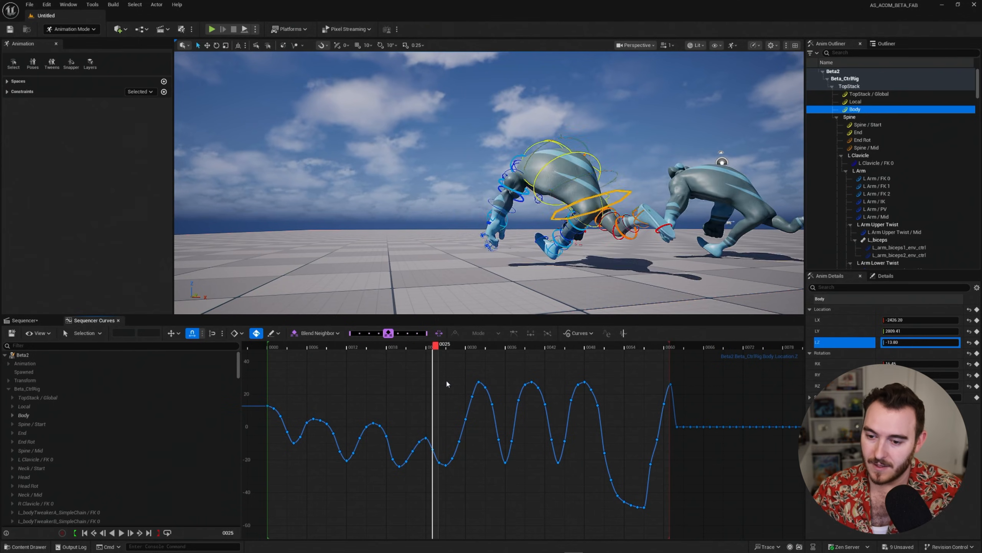
{"action": "left_click_drag", "start_coordinate": [432, 346], "coordinate": [394, 346]}
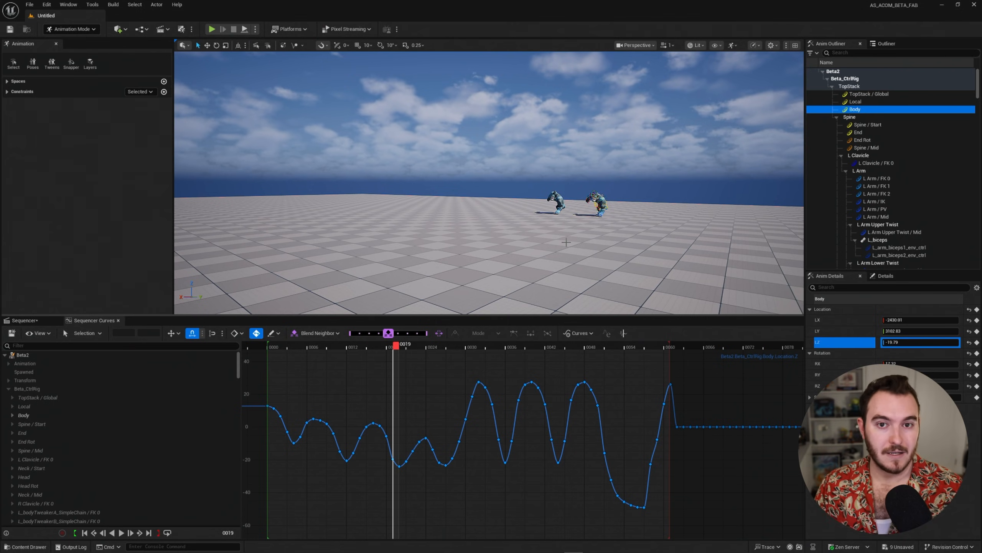
{"action": "mouse_move", "coordinate": [616, 208]}
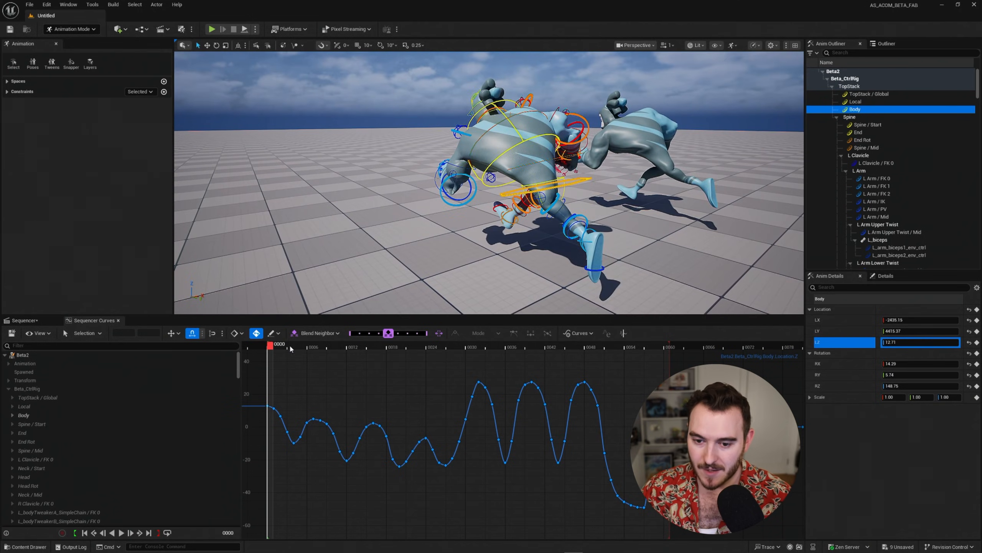
{"action": "left_click", "coordinate": [305, 346]}
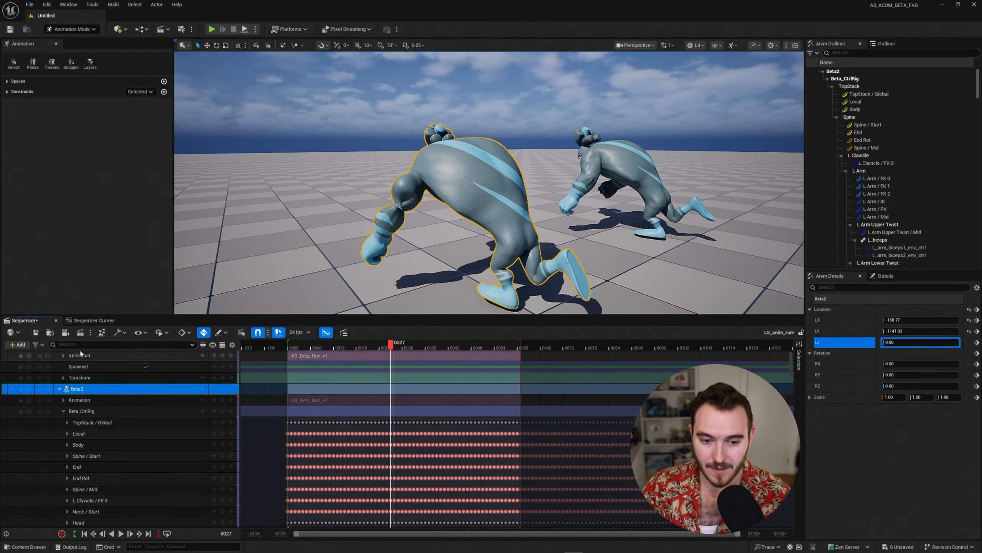
Filter Beta2's tracks to 'arm.mid' and show the L/R Arm Mid control curves
{"action": "type", "text": "arm.mid"}
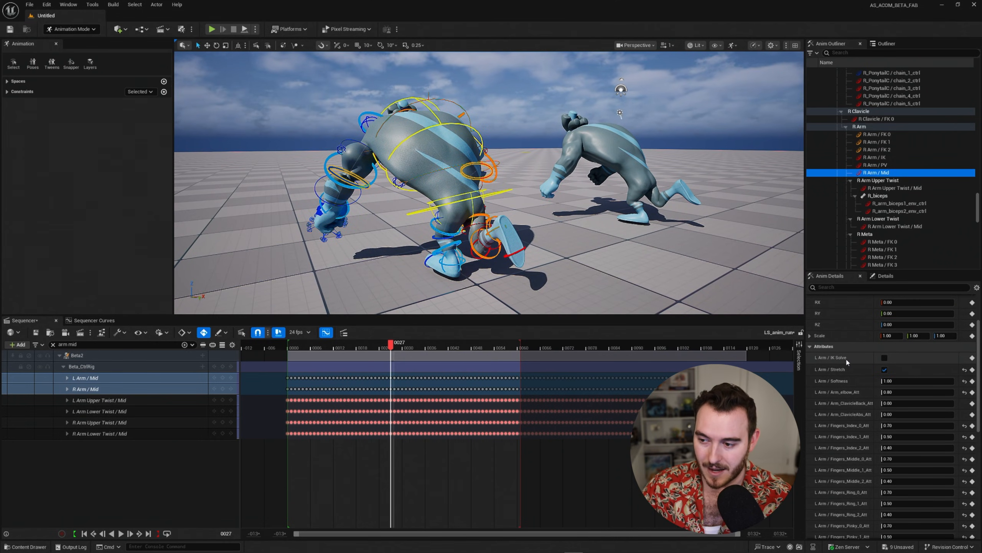
{"action": "scroll", "scroll_direction": "down", "scroll_amount": 3}
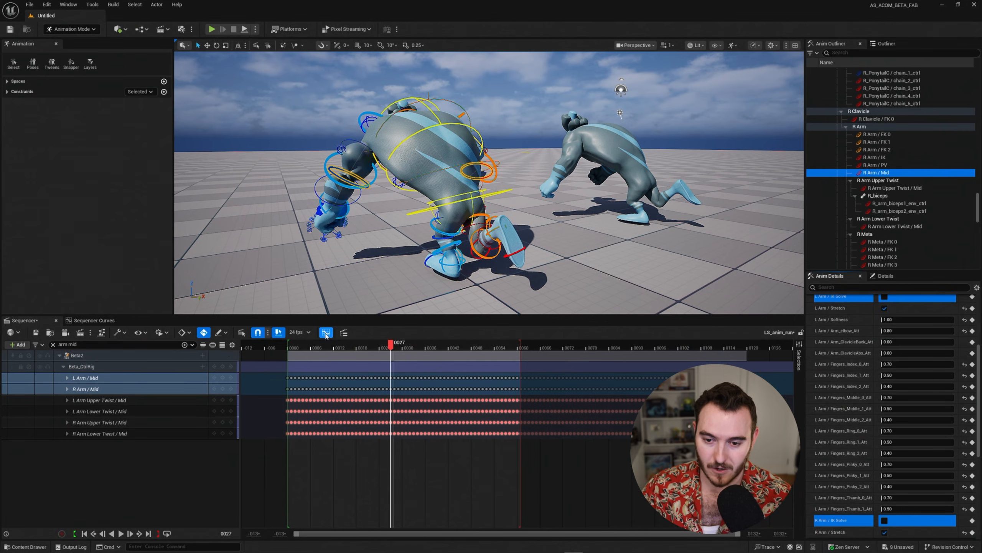
{"action": "left_click", "coordinate": [92, 320]}
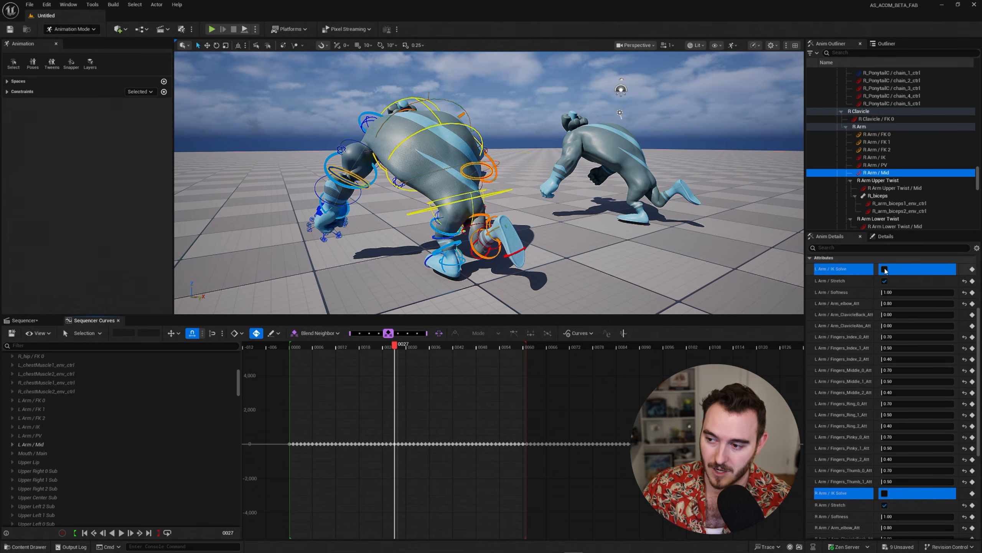
Key L Arm and R Arm IK Solve on for Beta2 and scrub to check the arms
{"action": "left_click", "coordinate": [884, 269]}
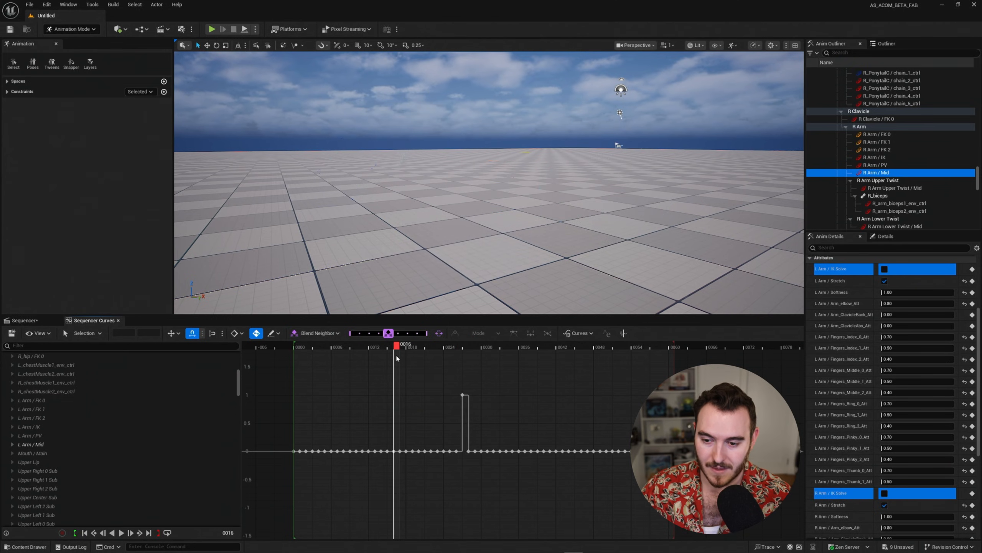
{"action": "left_click_drag", "start_coordinate": [394, 347], "coordinate": [465, 347]}
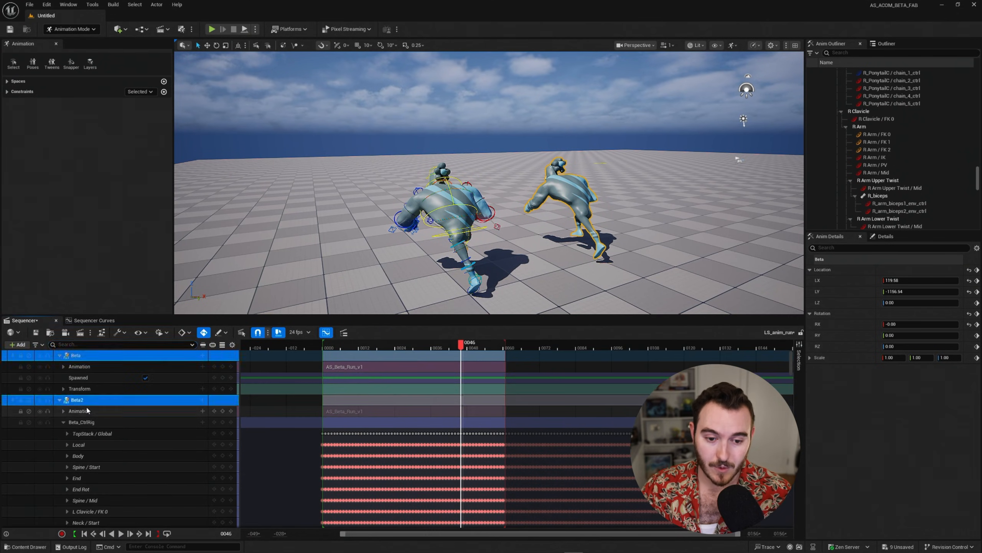
Reveal the Bake To Control Rig submenu listing rigs available for the Beta track
{"action": "right_click", "coordinate": [77, 400]}
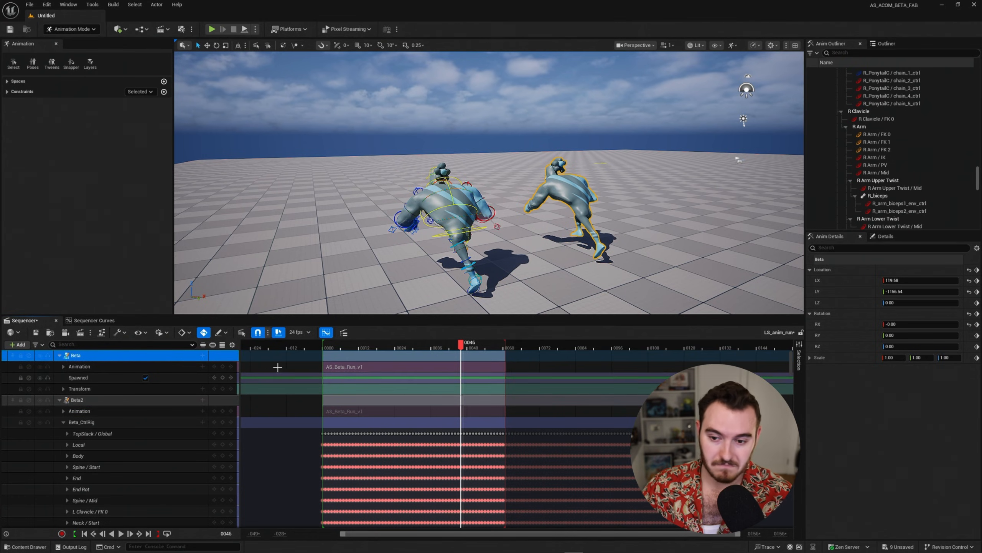
{"action": "right_click", "coordinate": [75, 355]}
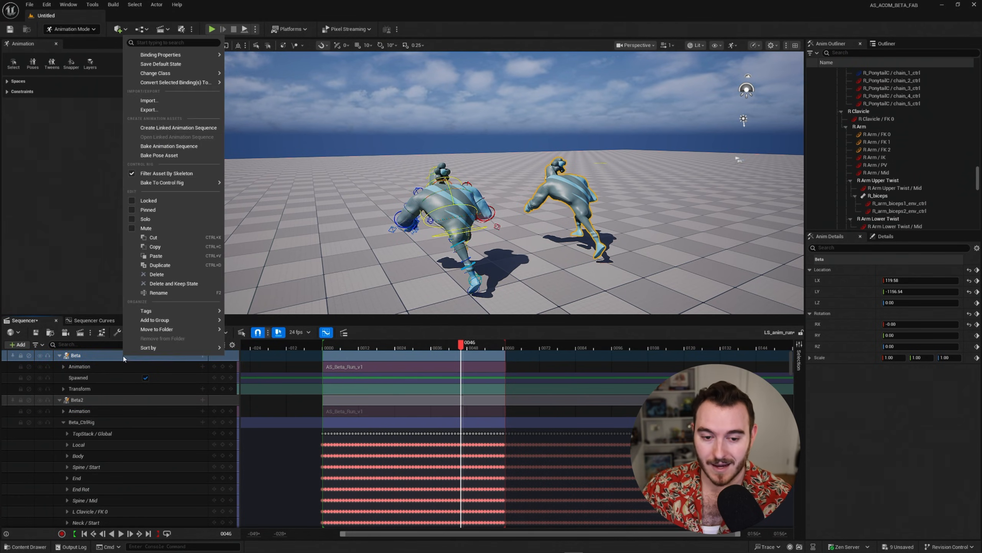
{"action": "left_click", "coordinate": [162, 182]}
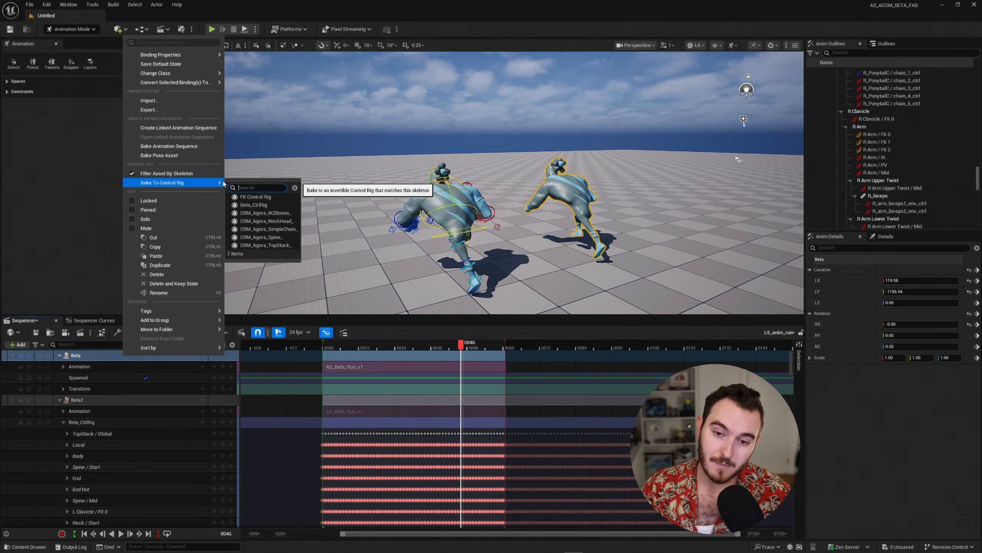
{"action": "mouse_move", "coordinate": [266, 220]}
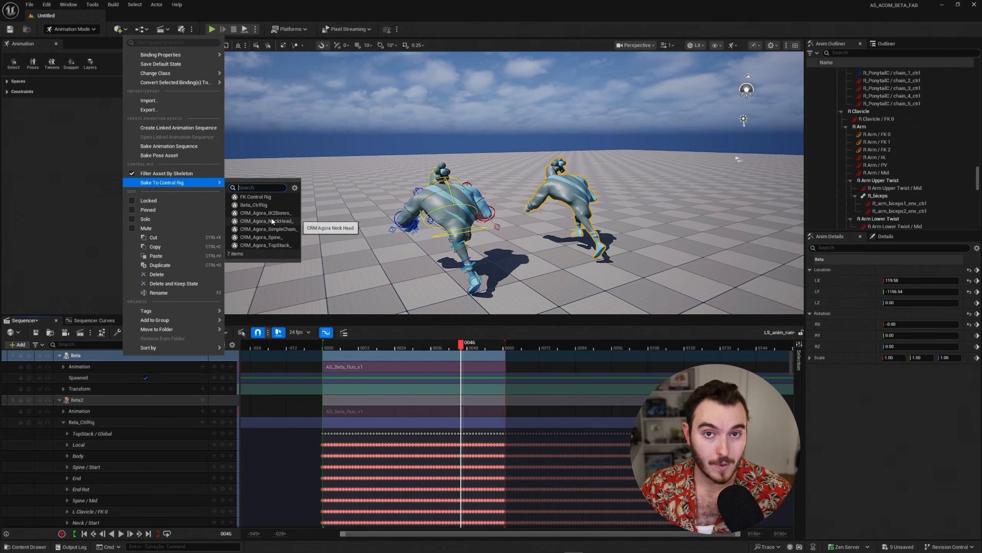
{"action": "mouse_move", "coordinate": [254, 205]}
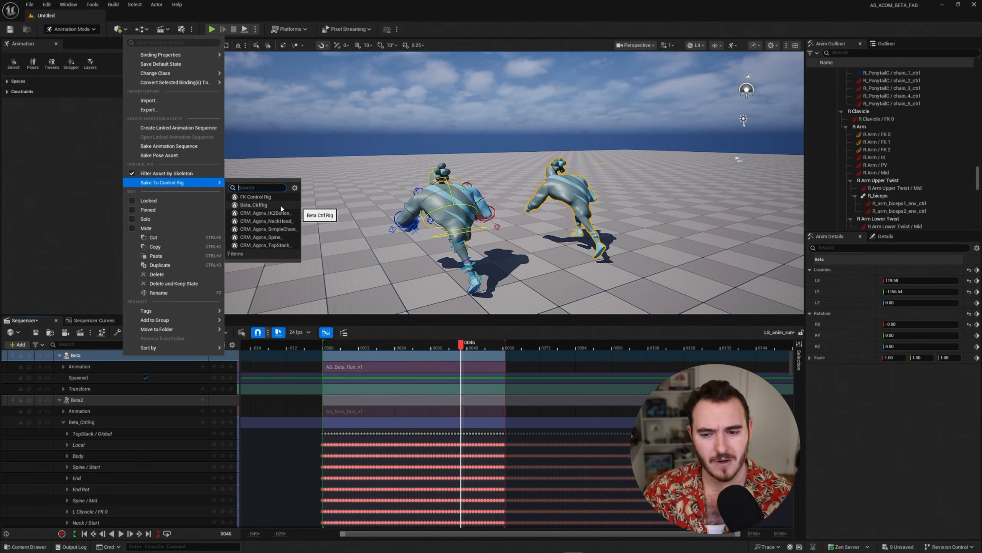